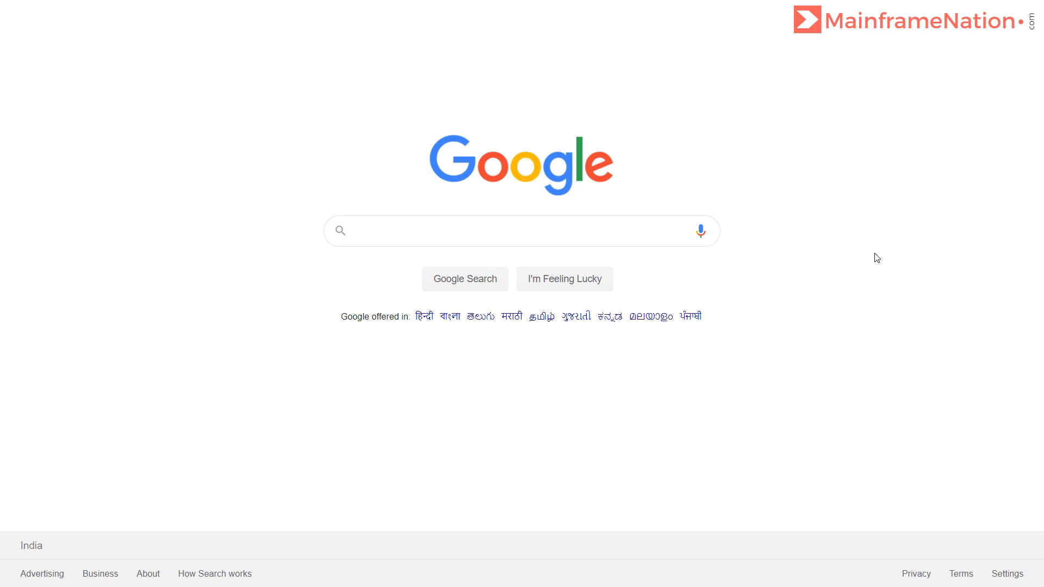
- Search Google for 'master the mainframe 2019' and open the masterthemainframe.com result
type("master the mainframe 2019")
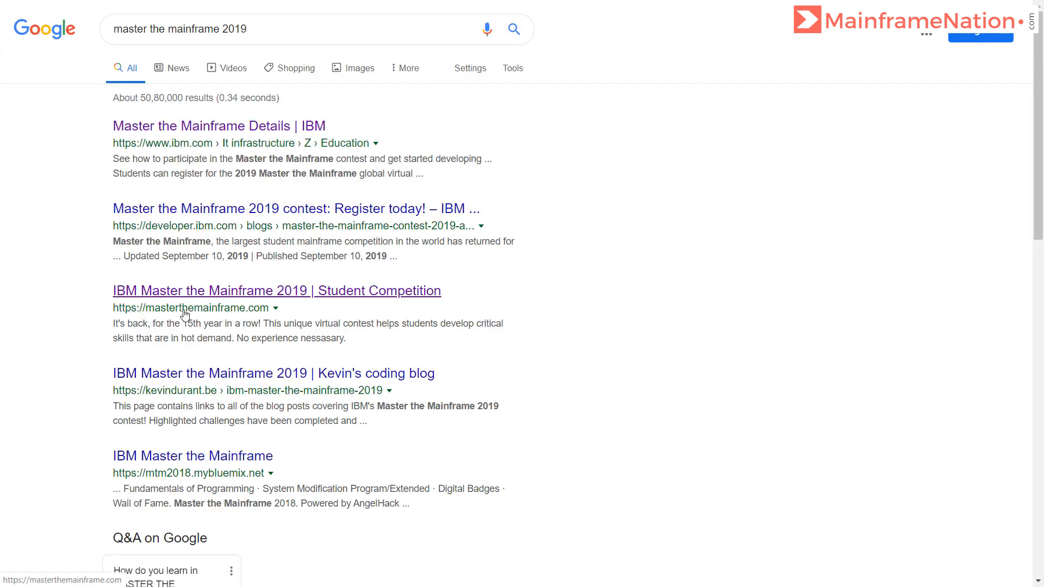
mouse_move(281, 292)
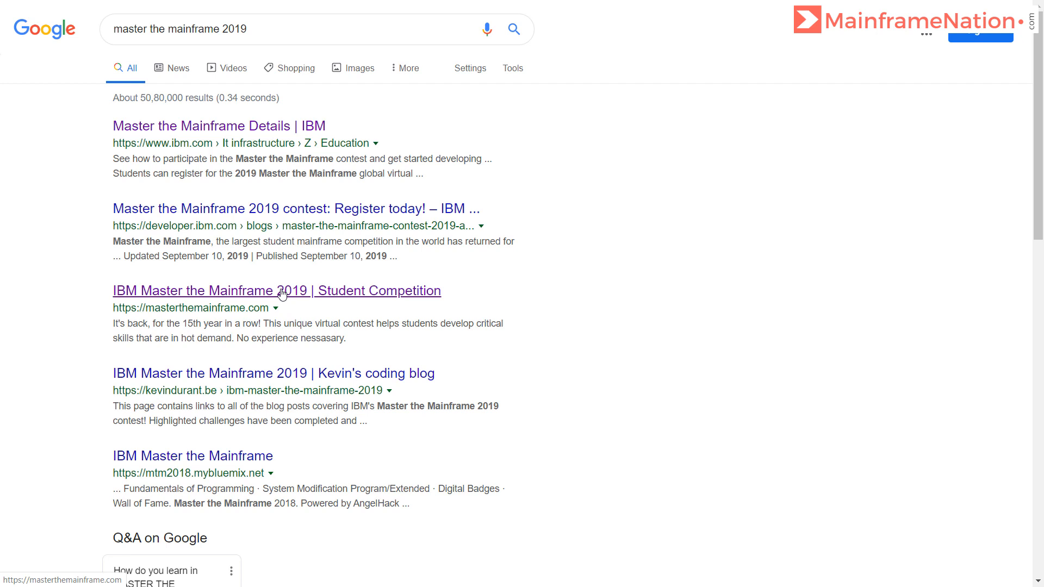
left_click(277, 291)
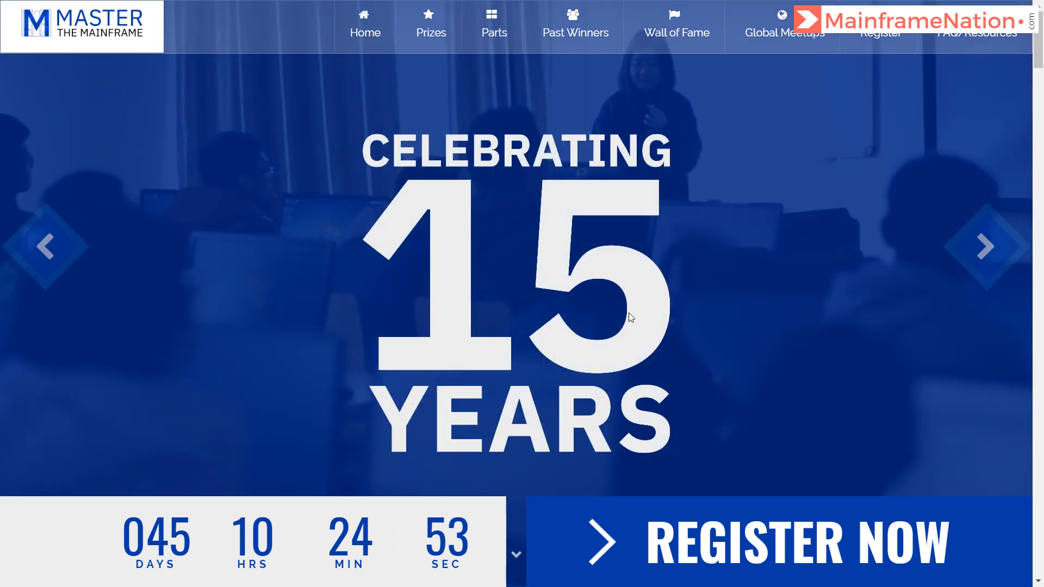
- Start the Typeform registration, answering Yes to over 13 and No to being a student
scroll("down", 3)
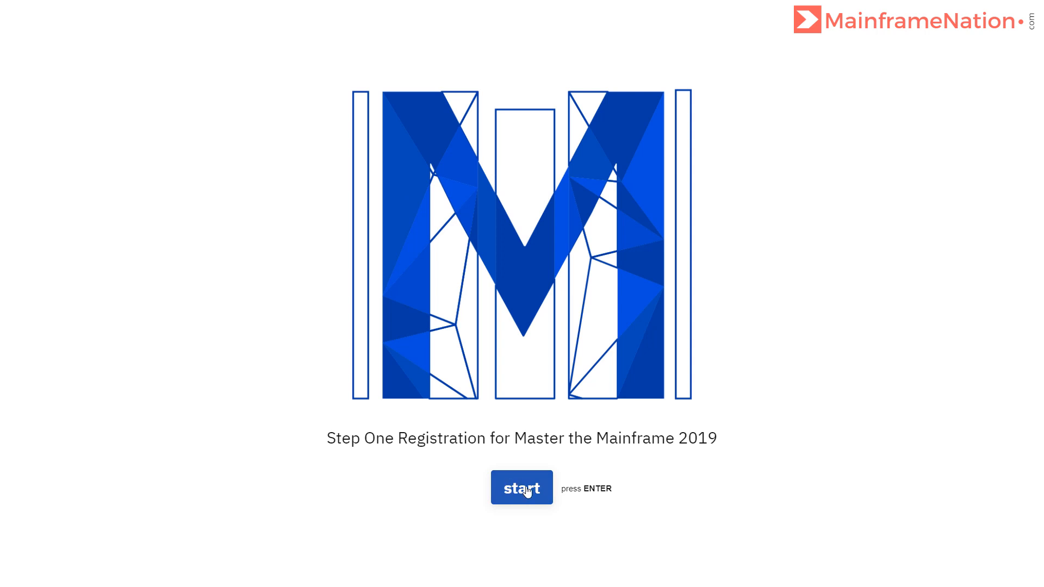
left_click(521, 488)
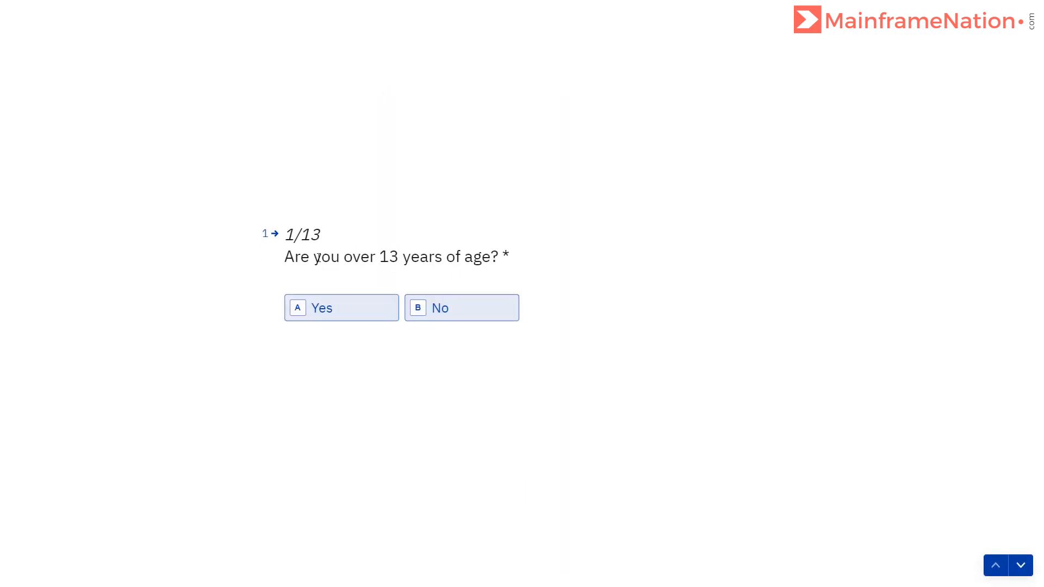
left_click(341, 308)
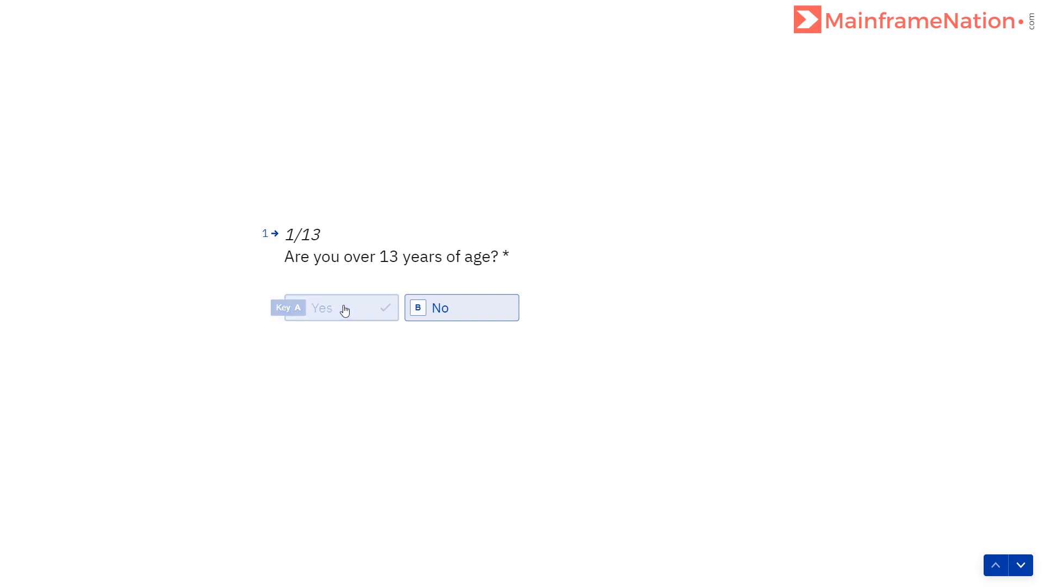
left_click(341, 308)
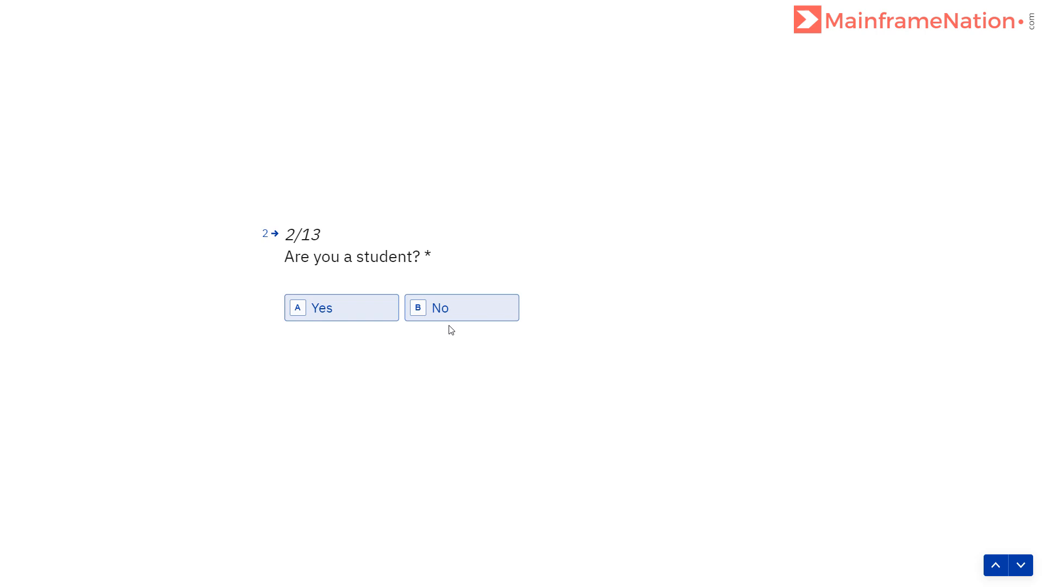
mouse_move(333, 362)
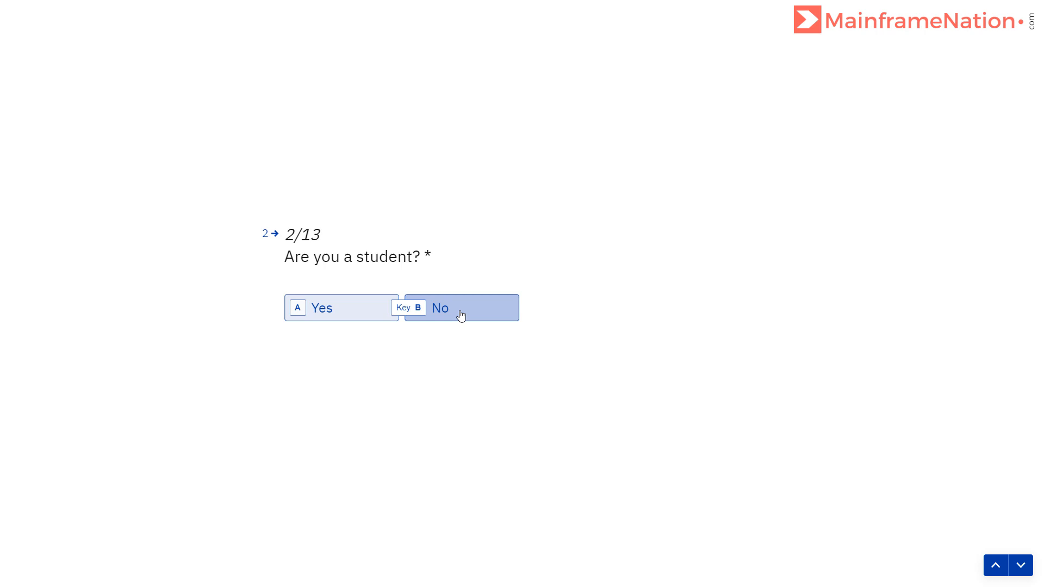
left_click(460, 308)
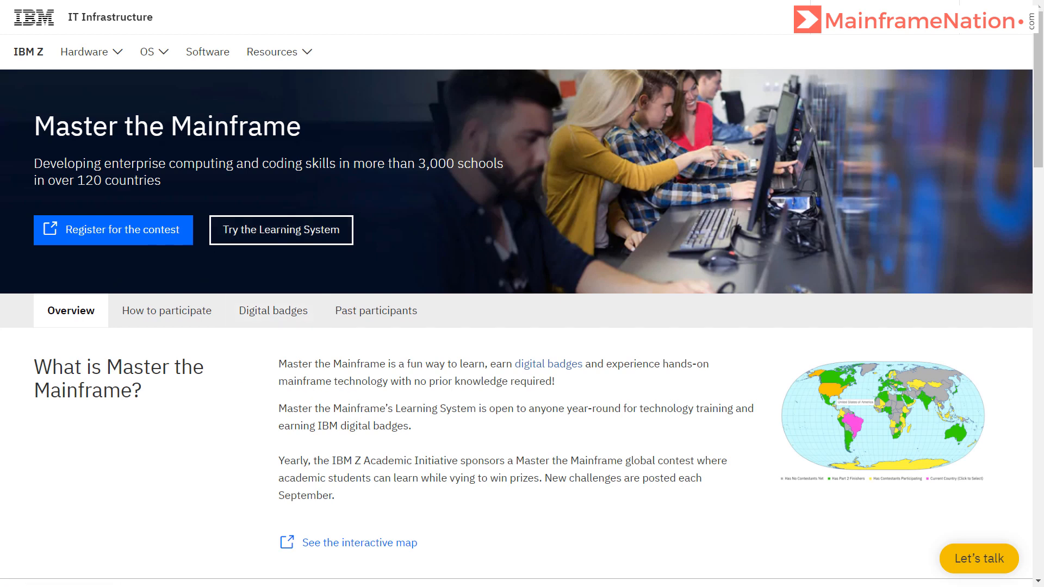
- Choose 'Try the Learning System' and scroll down to the empty registration form
left_click(281, 230)
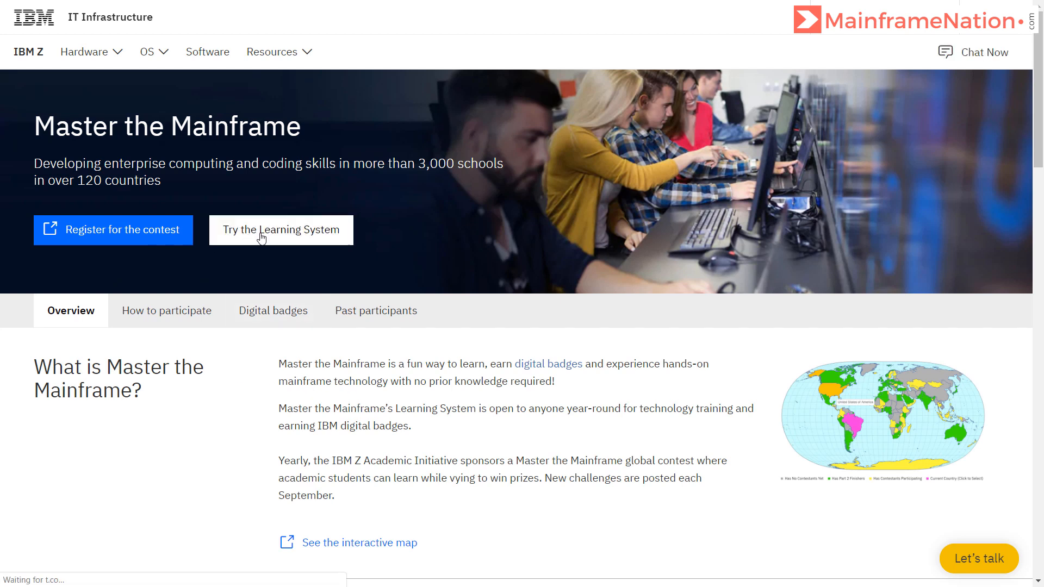
left_click(281, 229)
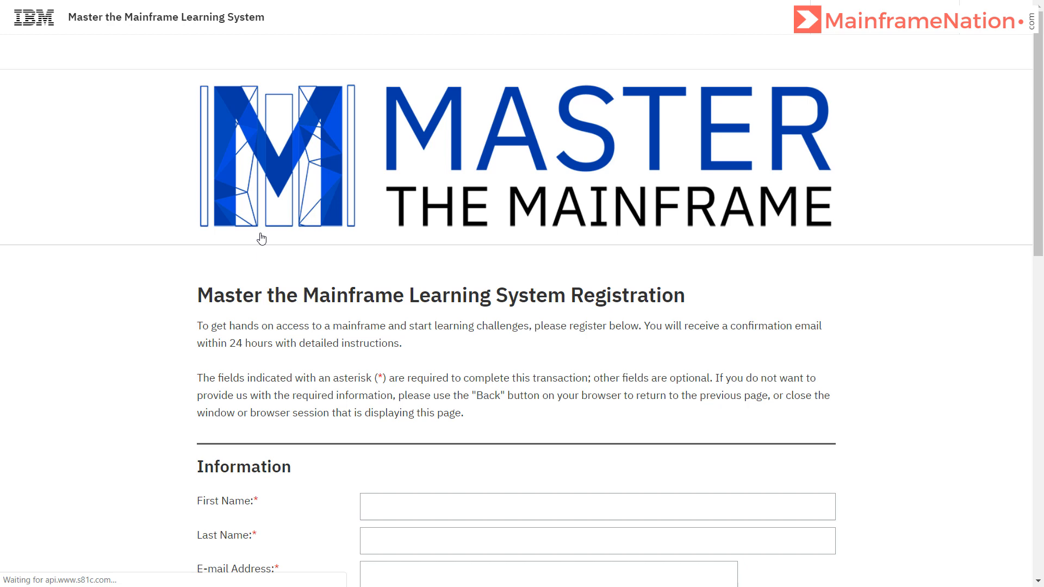
scroll("down", 3)
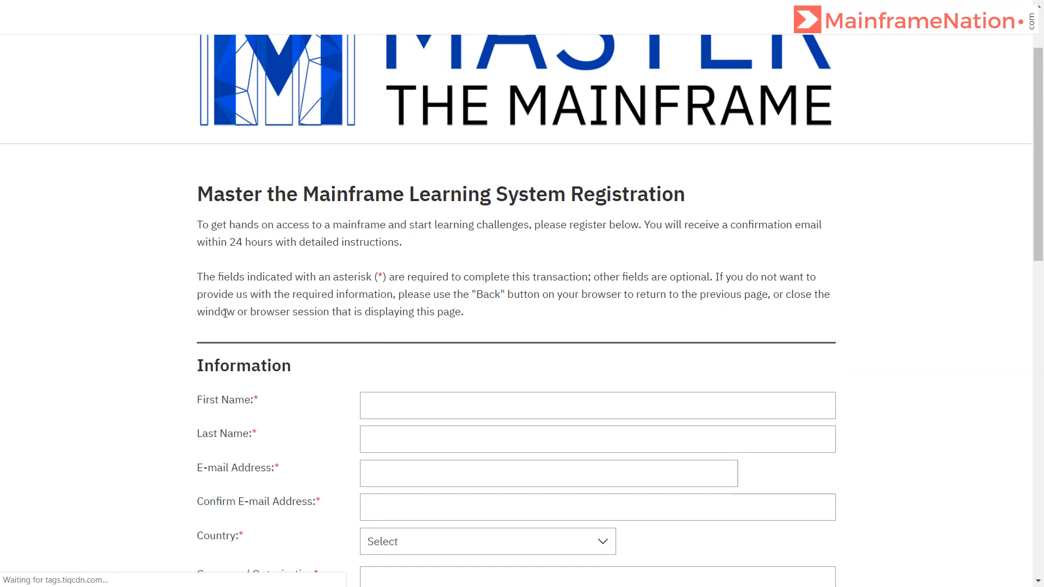
scroll("down", 3)
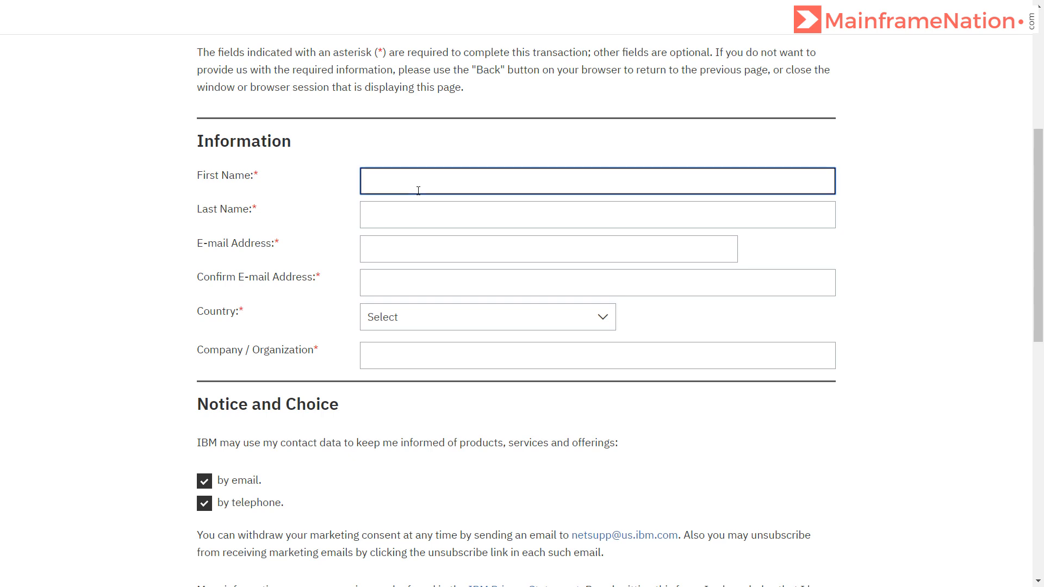
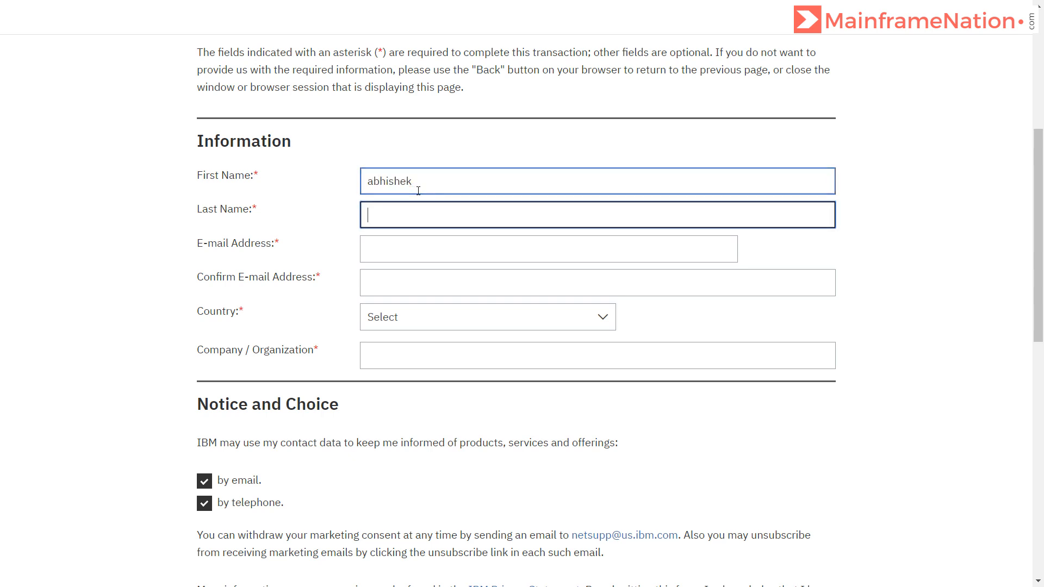
type("rathi")
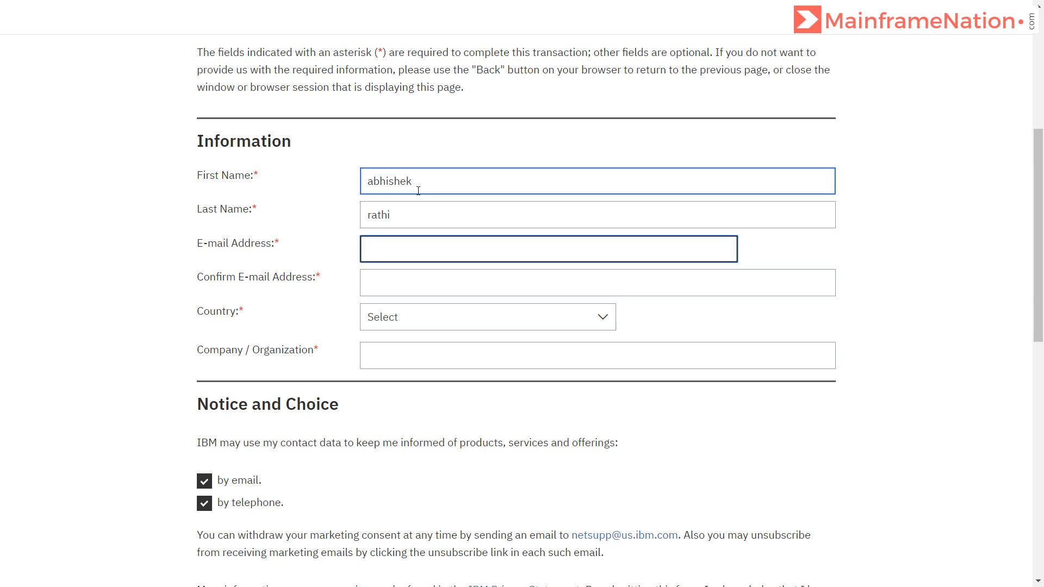
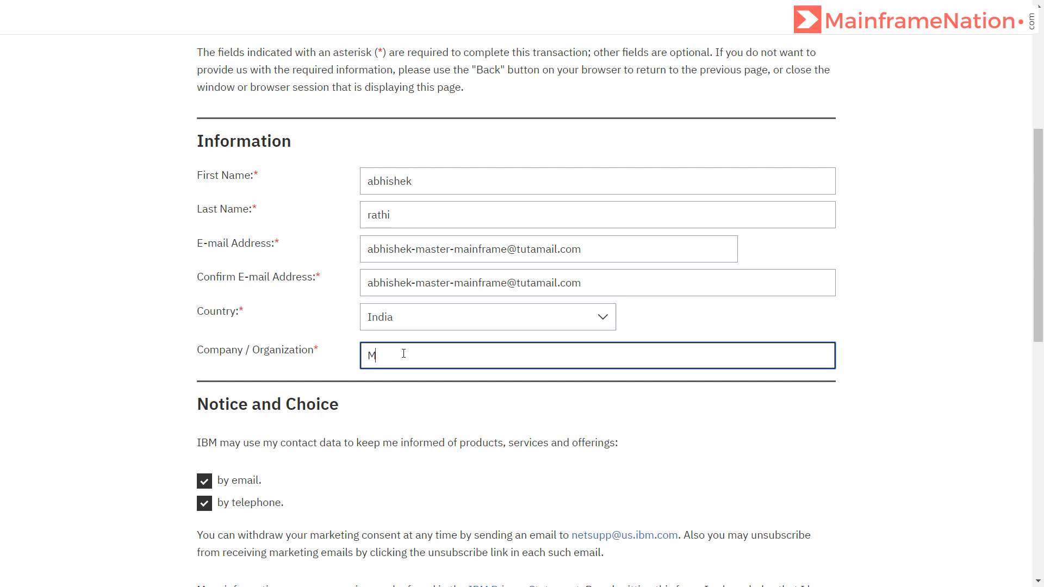
type("ainframe Nation")
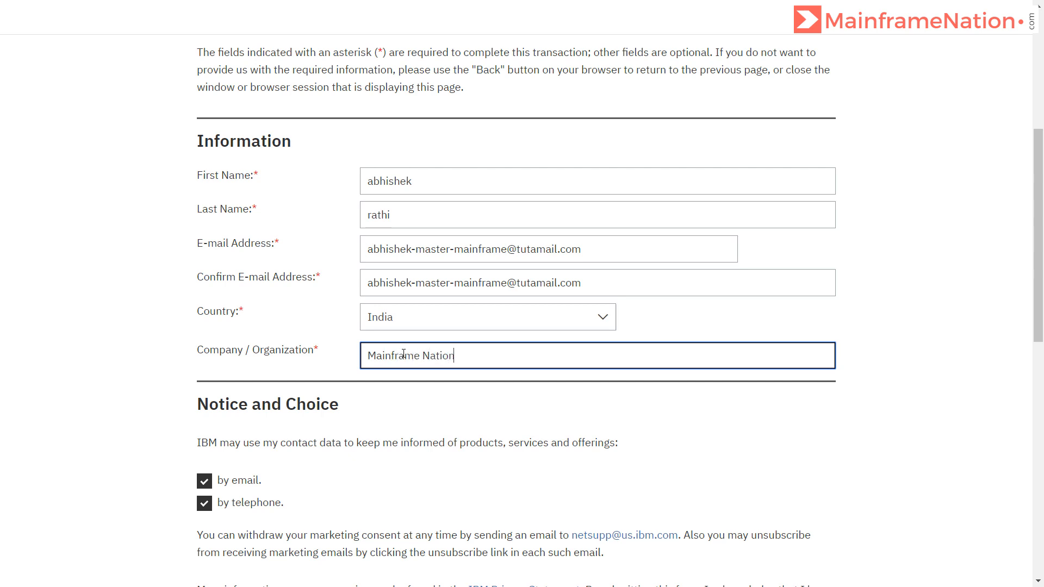
- Select India, accept the privacy statement and terms, and submit the registration
left_click(204, 480)
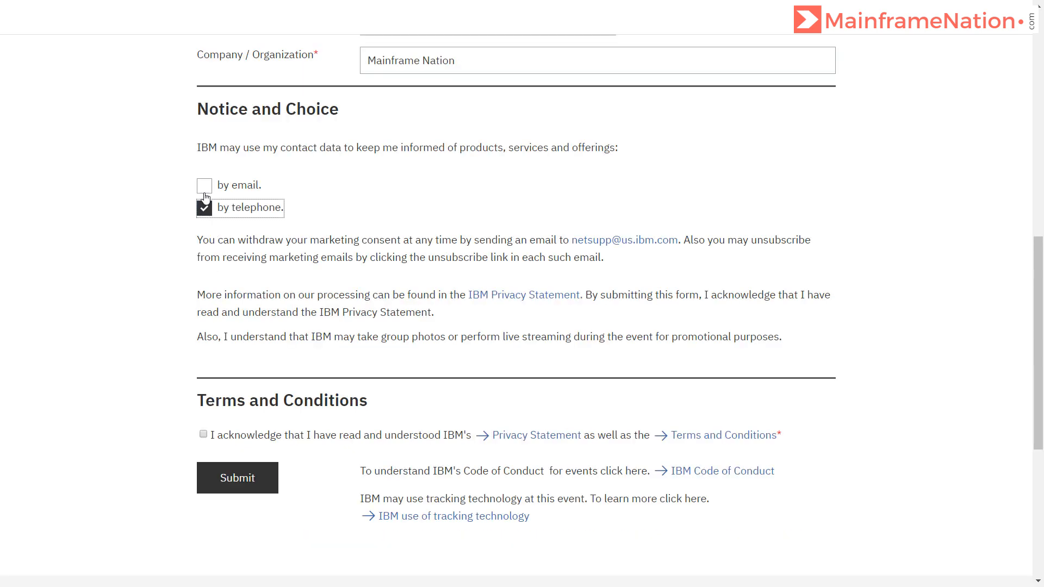
left_click(204, 185)
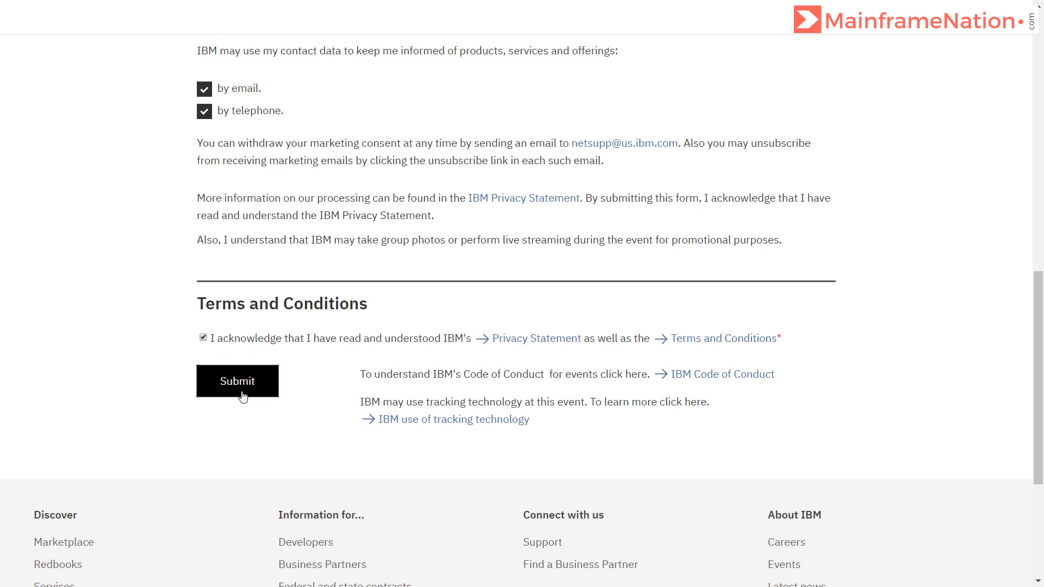
left_click(237, 380)
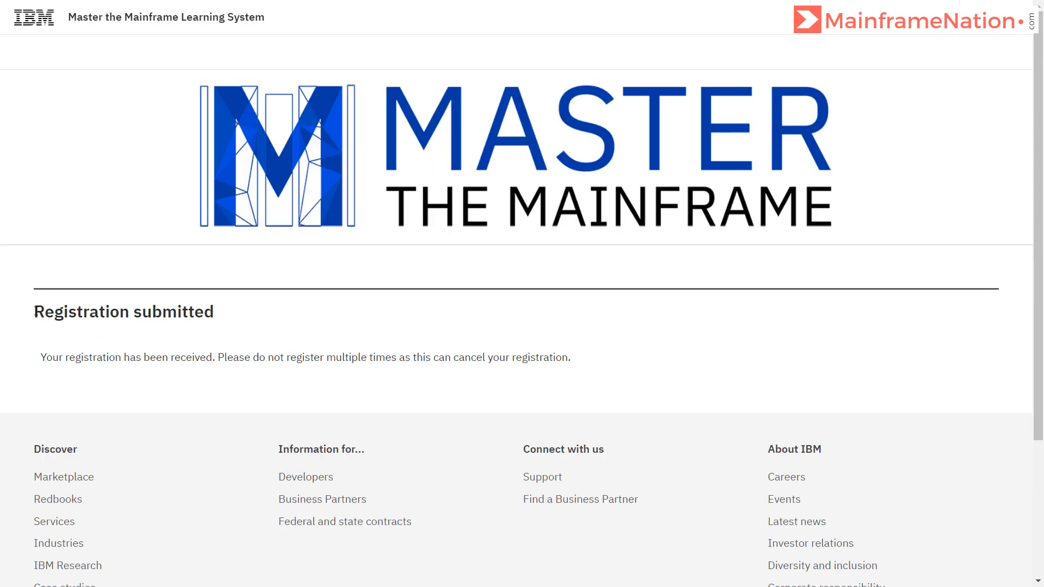
mouse_move(208, 344)
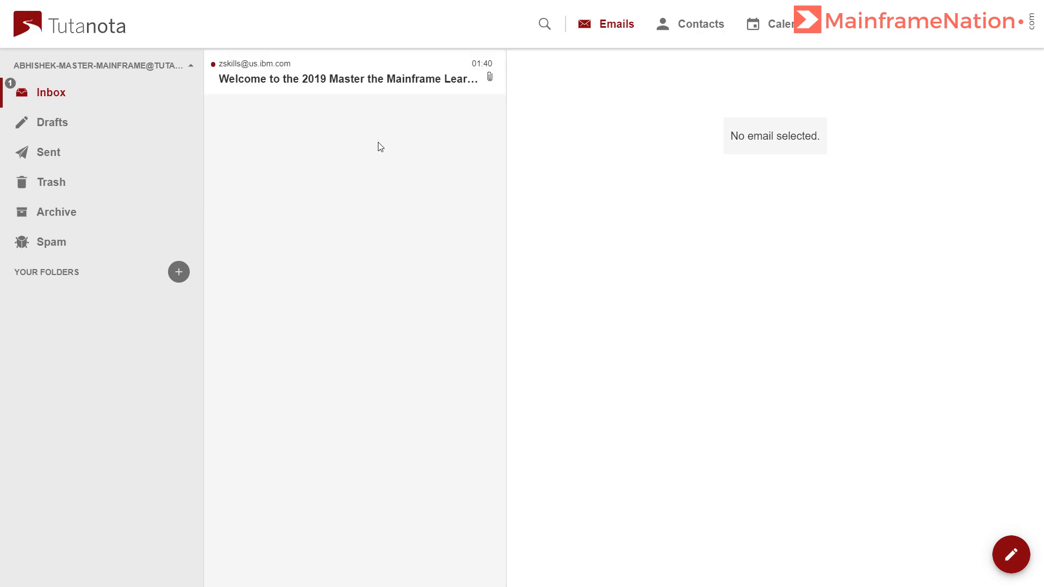
mouse_move(334, 81)
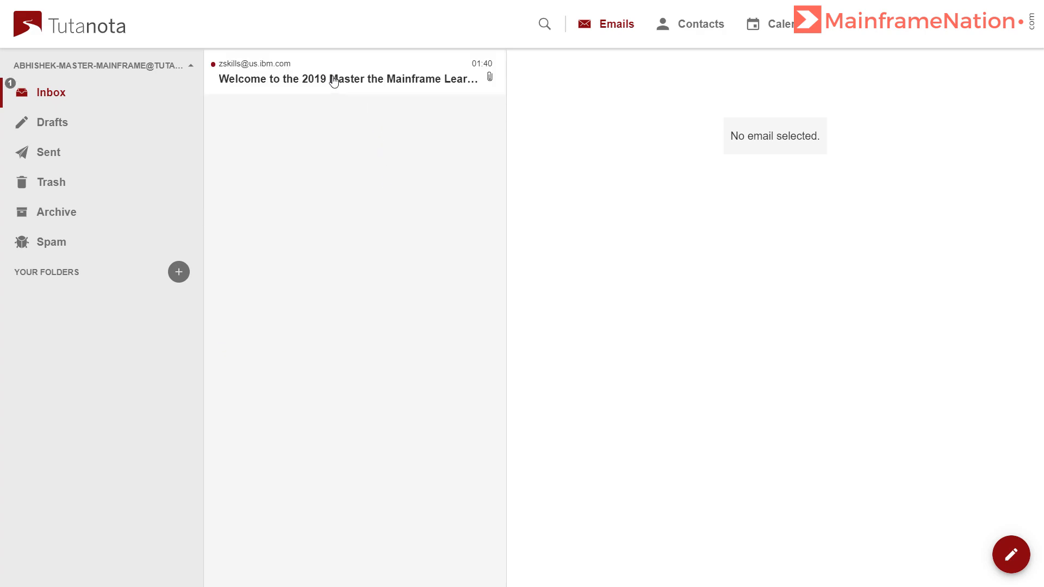
- Open the Master the Mainframe welcome email and read through to its Prepare Now section
left_click(346, 78)
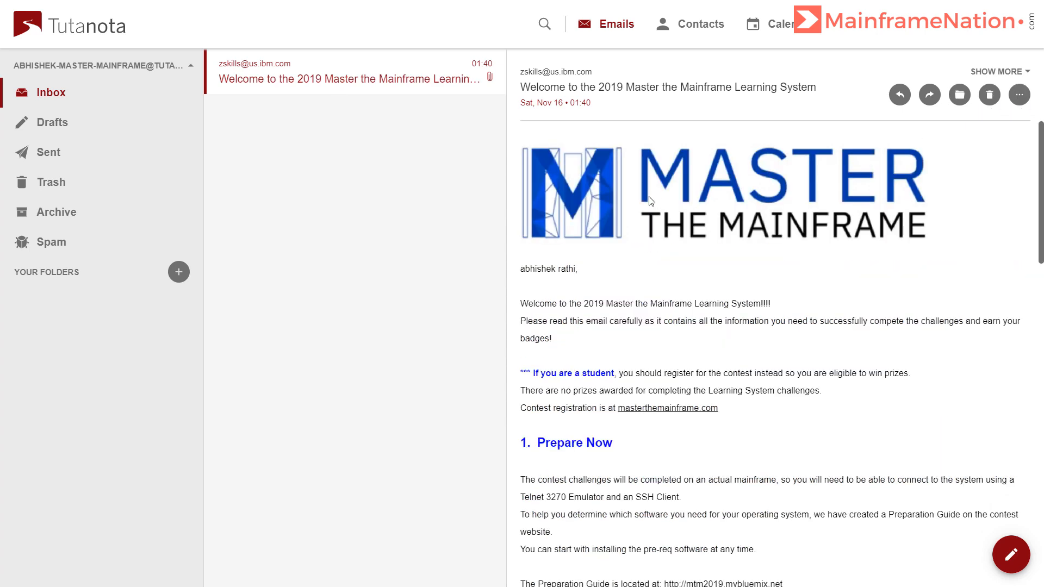
mouse_move(519, 92)
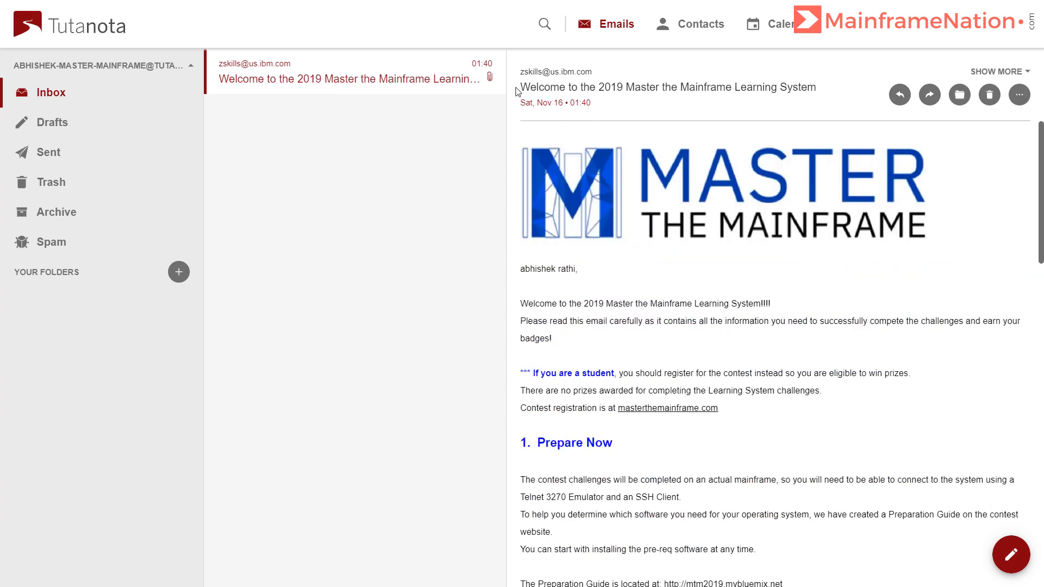
mouse_move(637, 98)
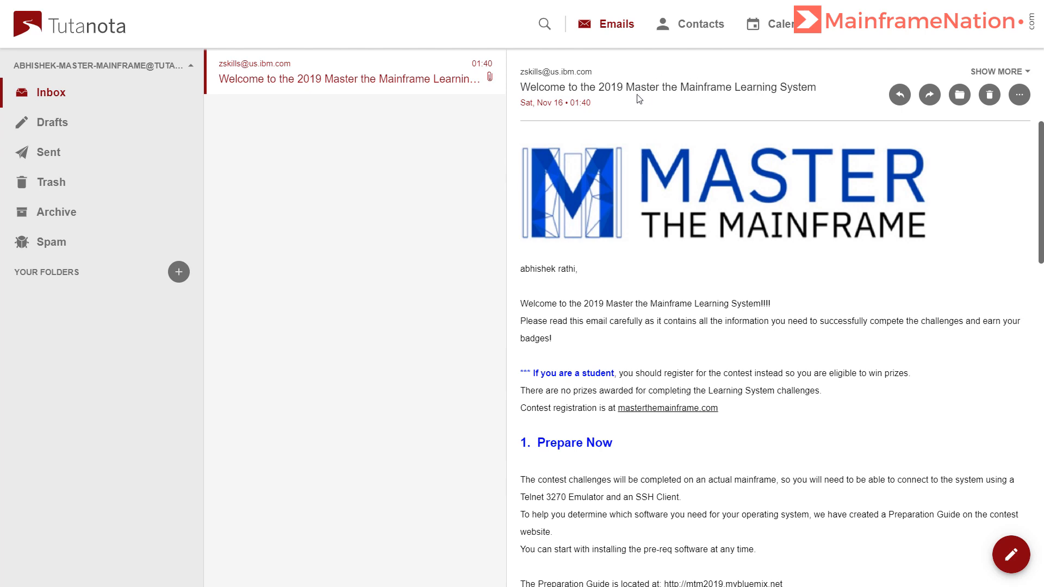
mouse_move(671, 268)
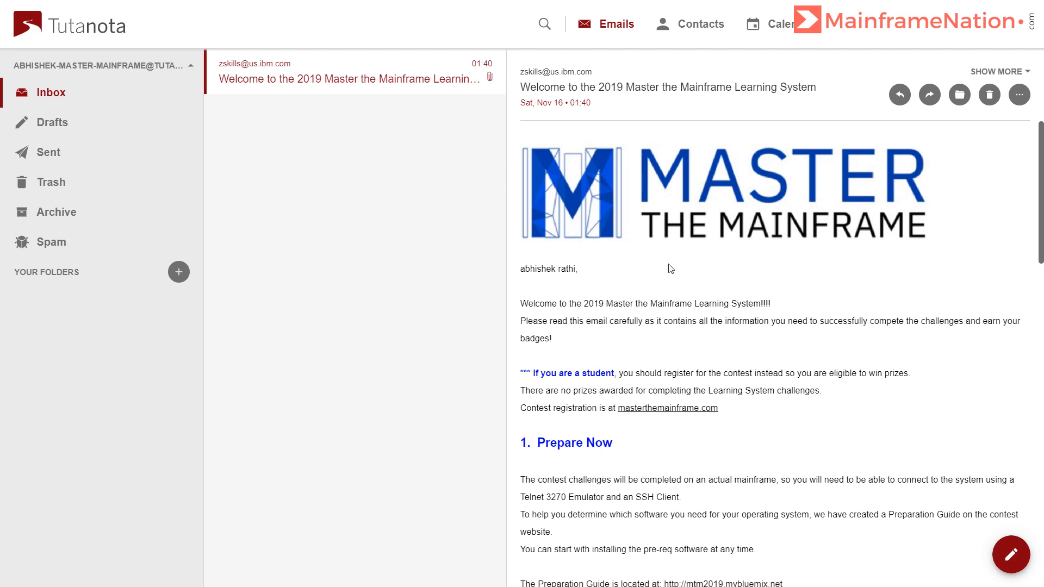
double_click(541, 268)
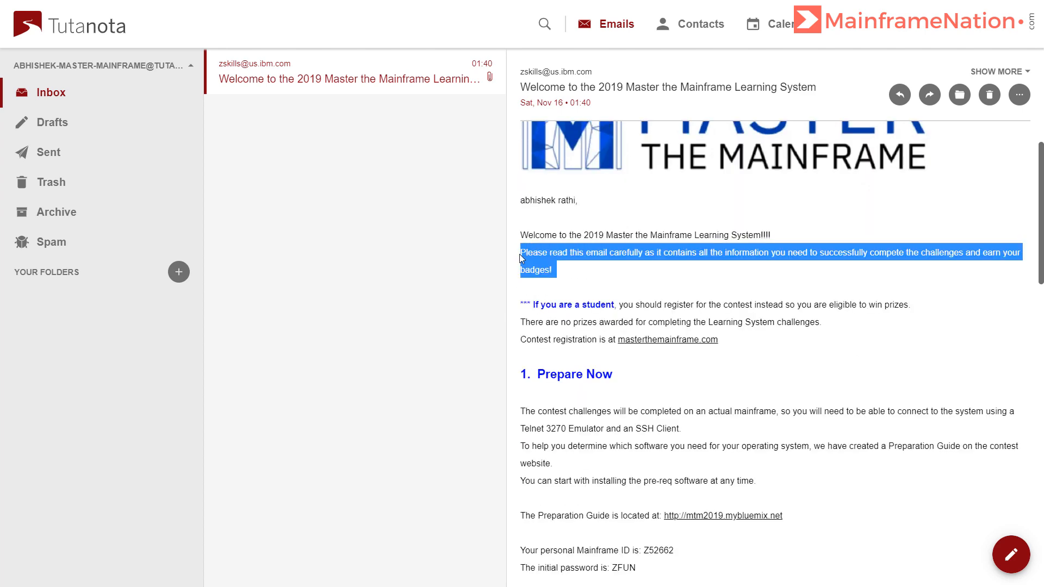
scroll("down", 3)
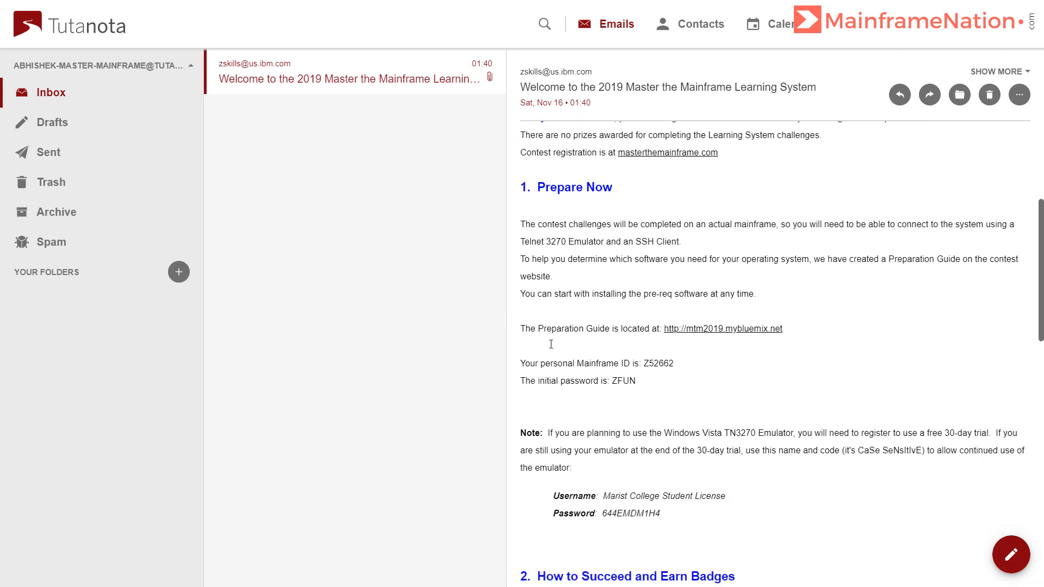
scroll("down", 3)
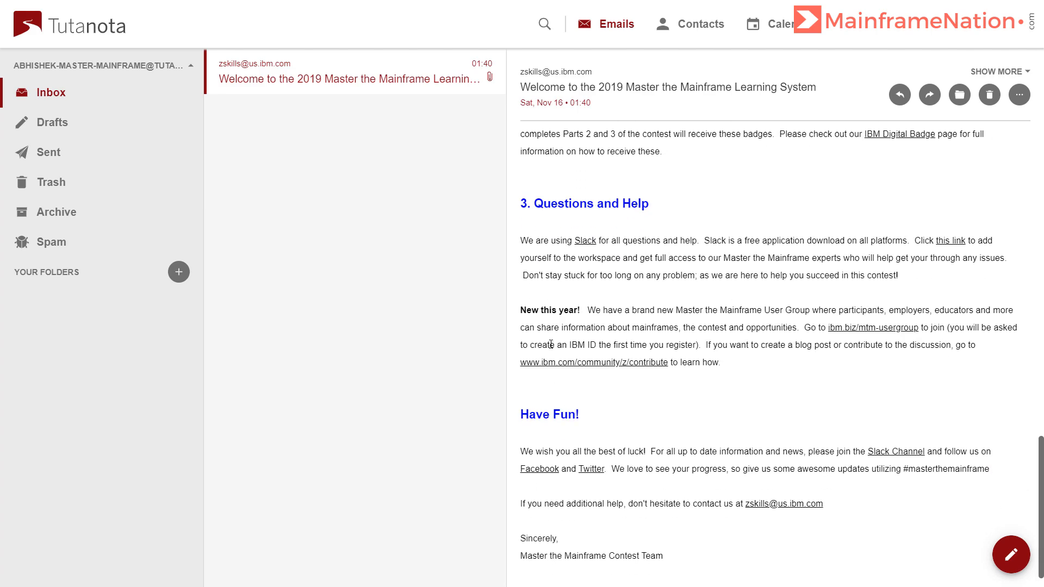
scroll("up", 3)
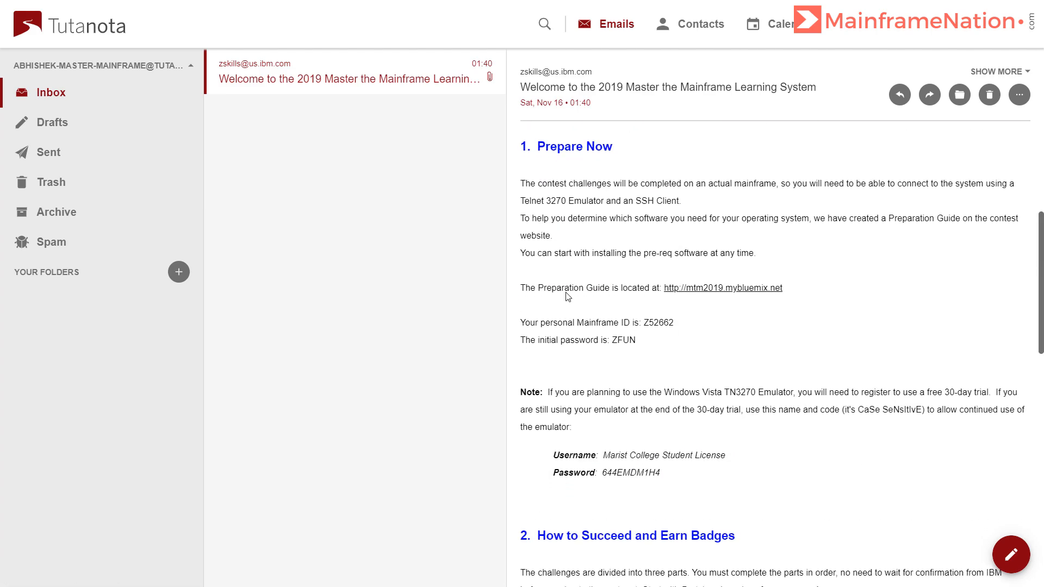
double_click(566, 145)
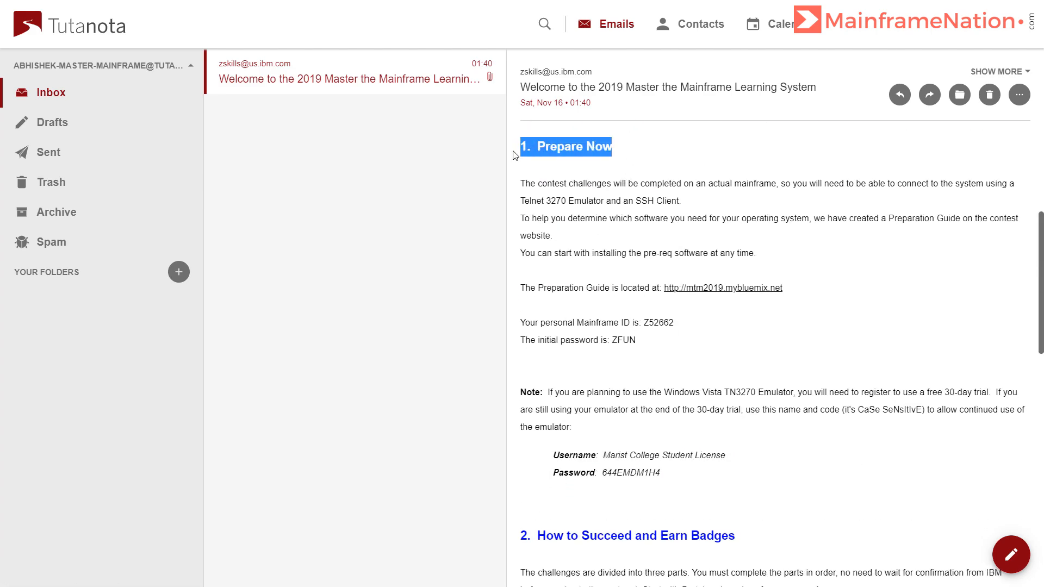
left_click(540, 288)
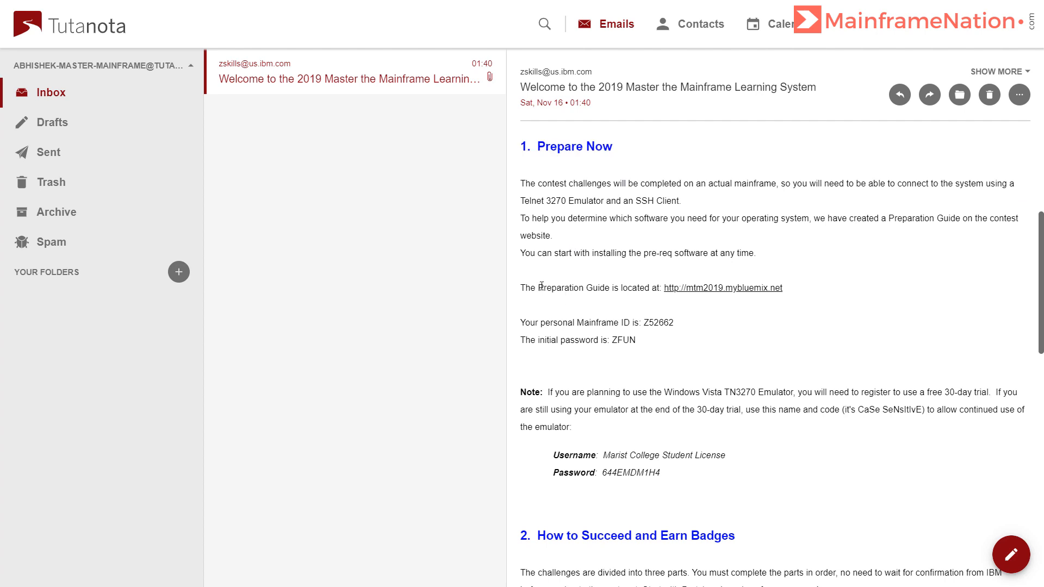
mouse_move(680, 292)
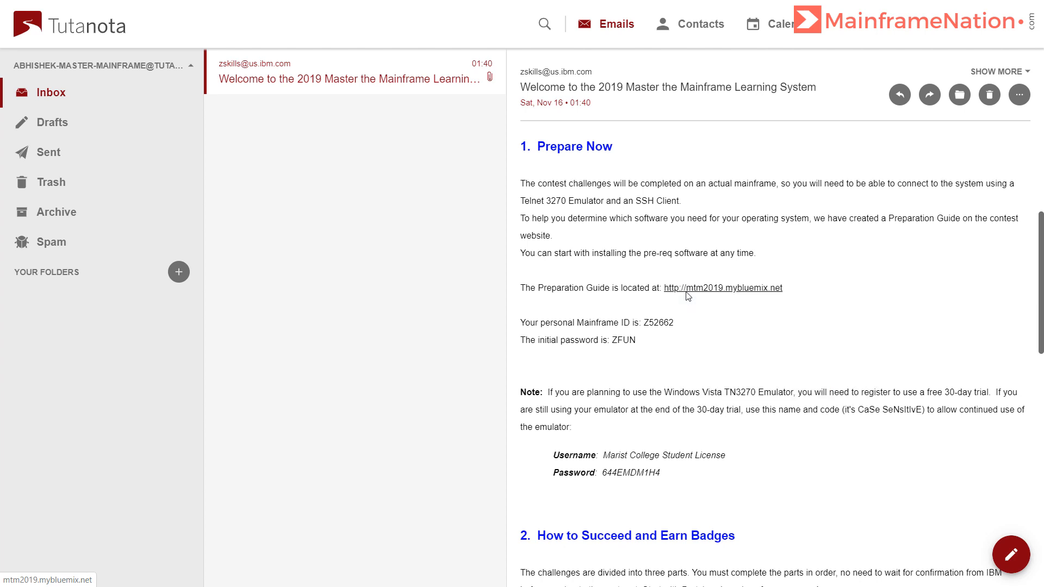
- Follow the email's Preparation Guide link to the IBM preparation website
left_click(722, 287)
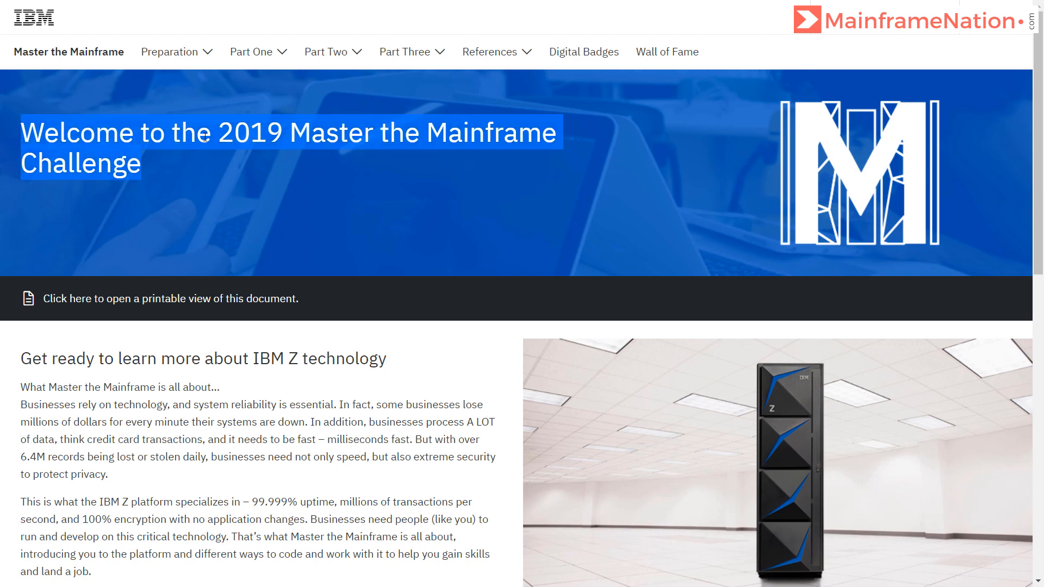
scroll("down", 3)
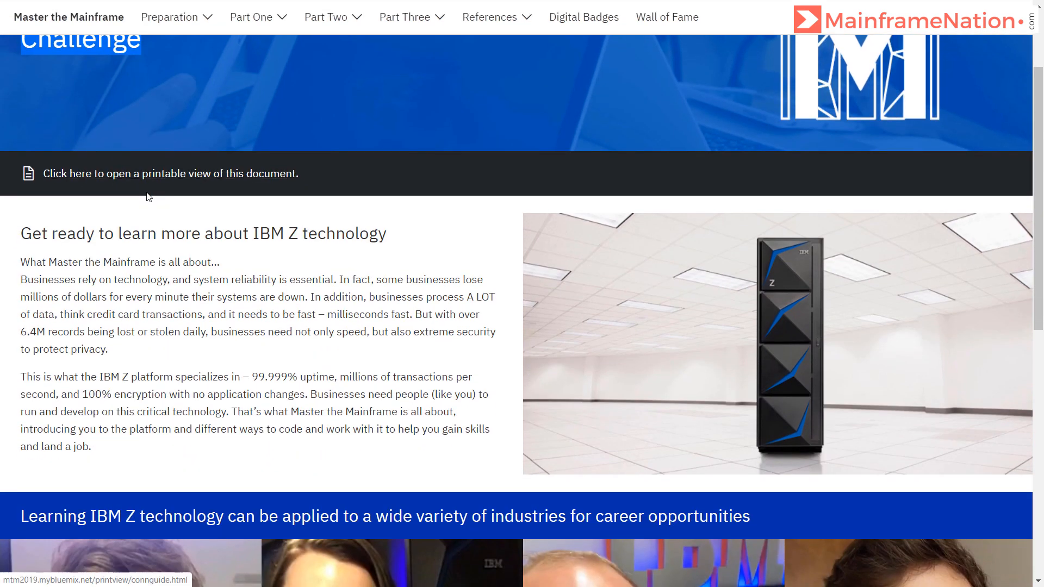
scroll("down", 3)
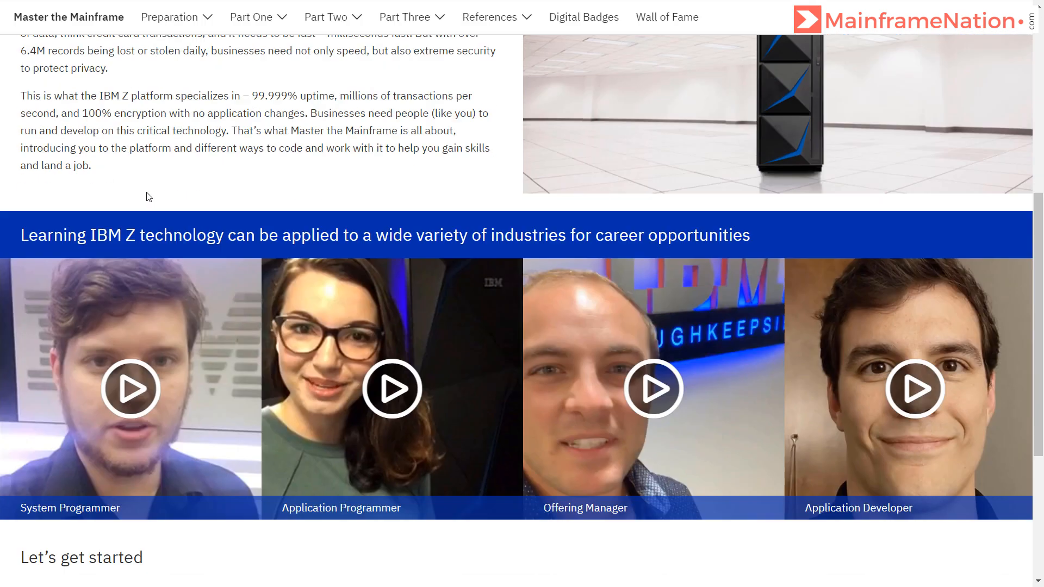
scroll("up", 3)
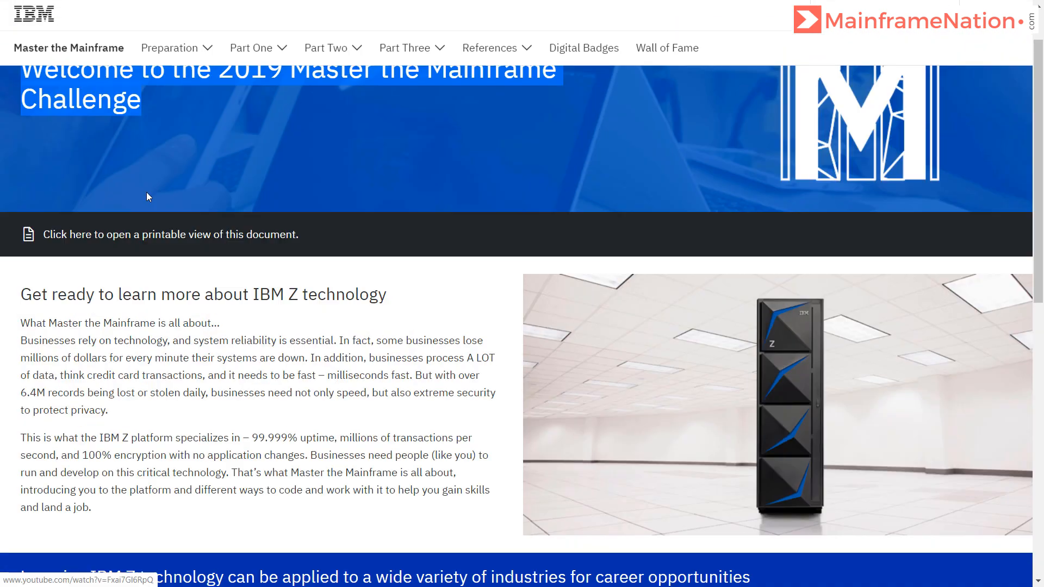
- Go to Preparation > Overview and select the z/OS IP address 192.86.32.91
left_click(170, 48)
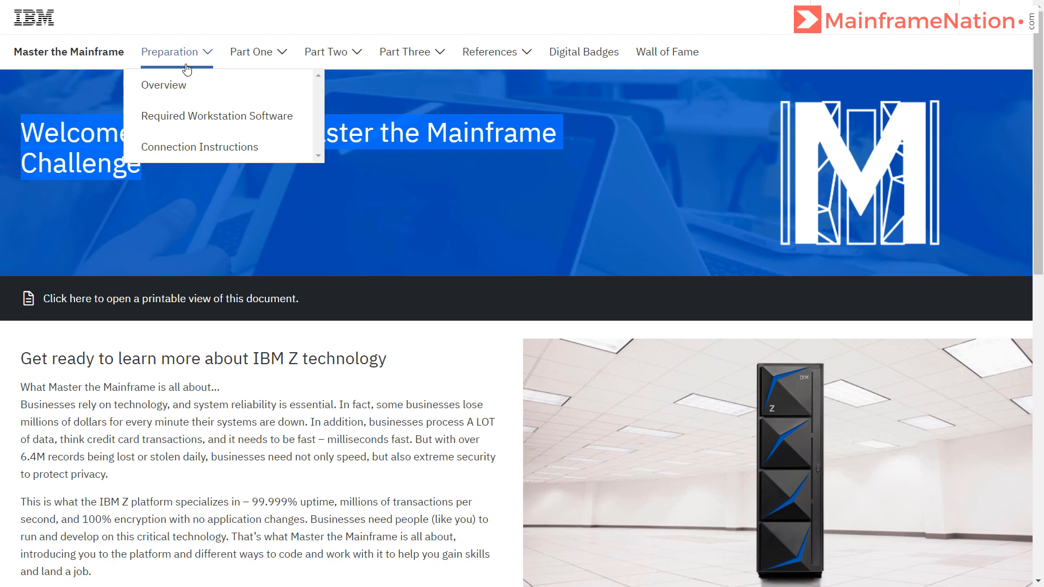
left_click(163, 85)
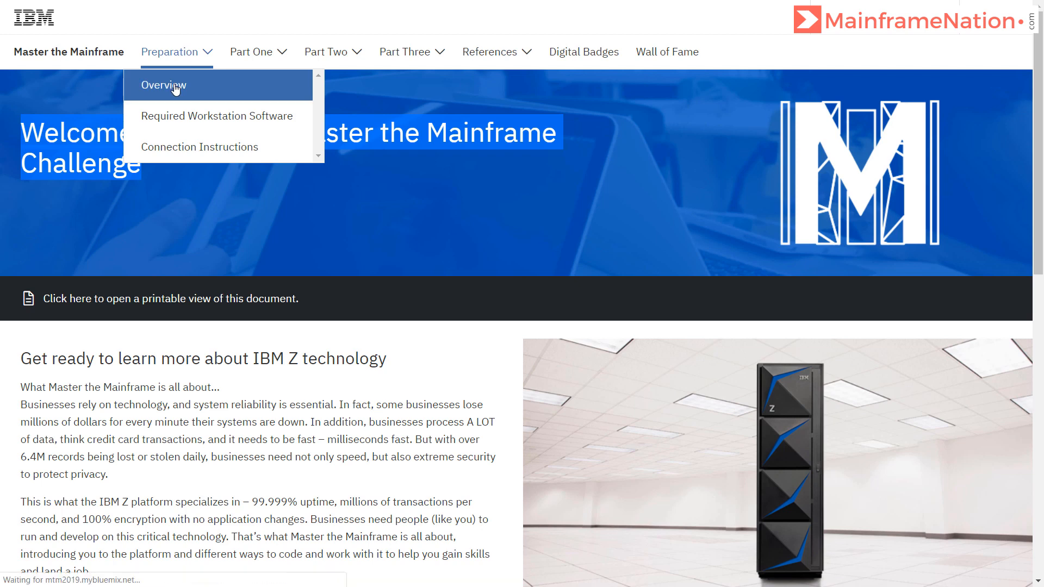
left_click(163, 85)
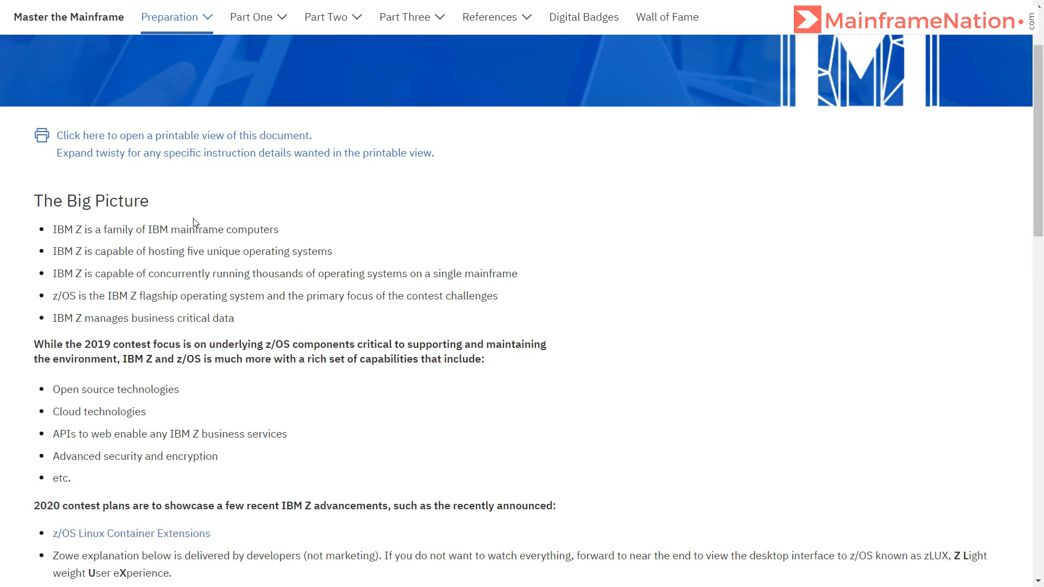
scroll("down", 3)
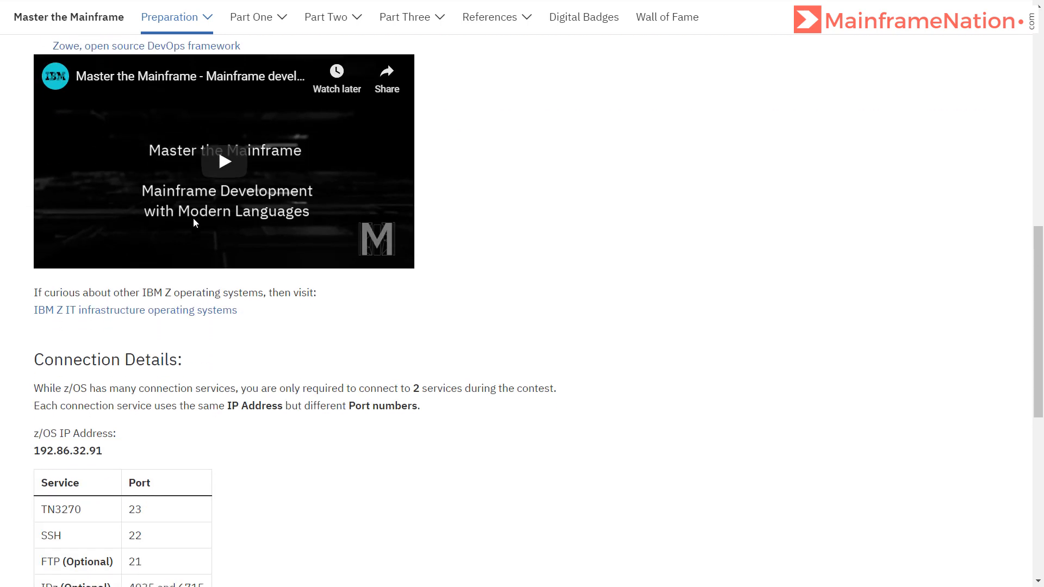
scroll("down", 3)
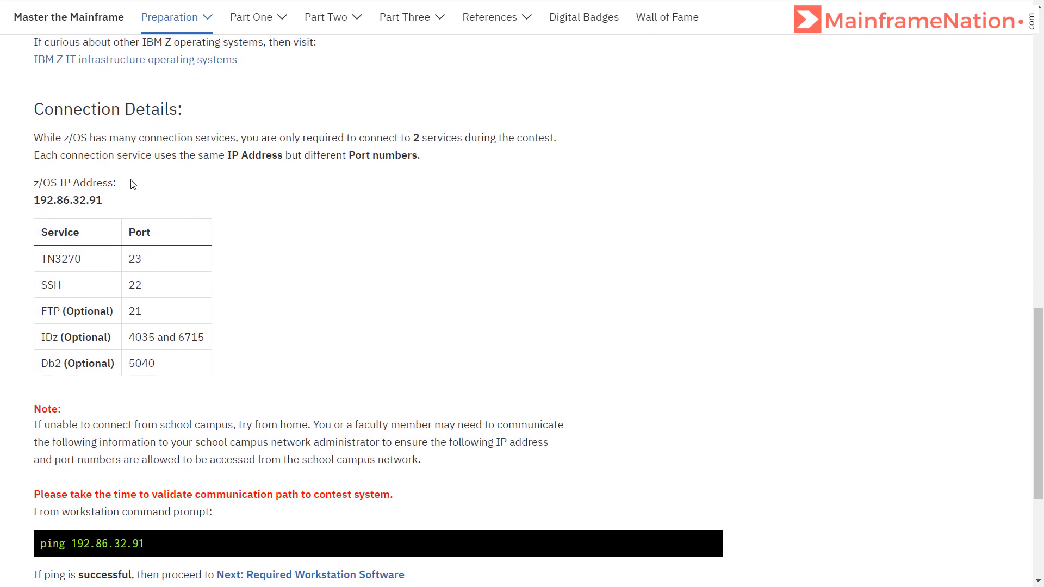
double_click(74, 183)
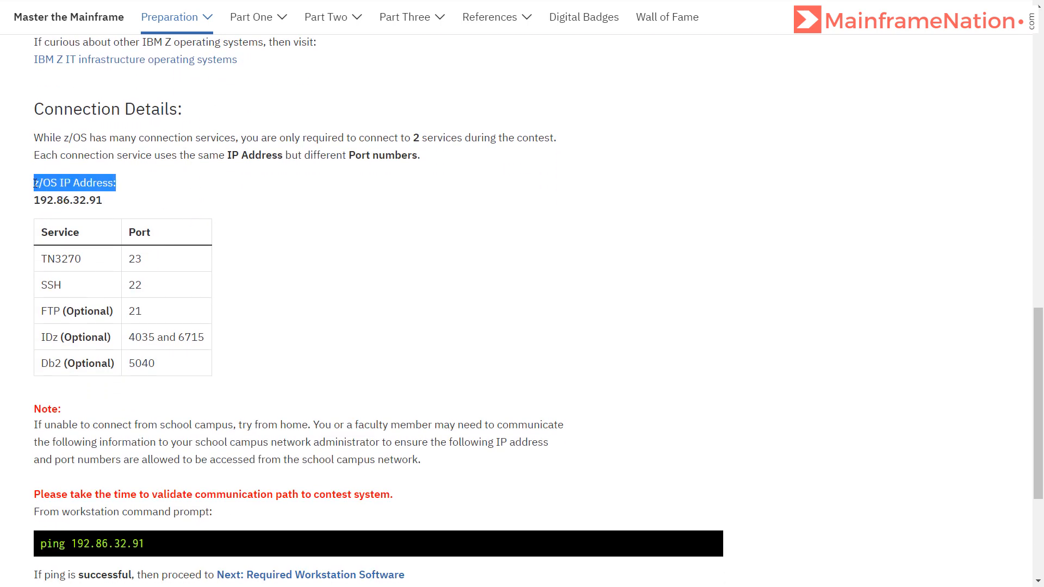
left_click(106, 200)
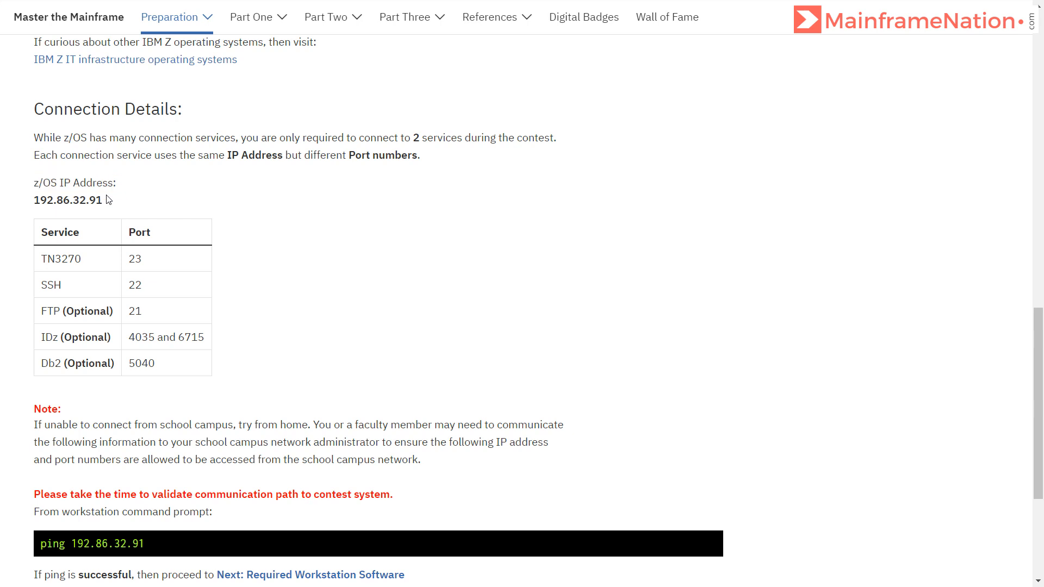
double_click(66, 199)
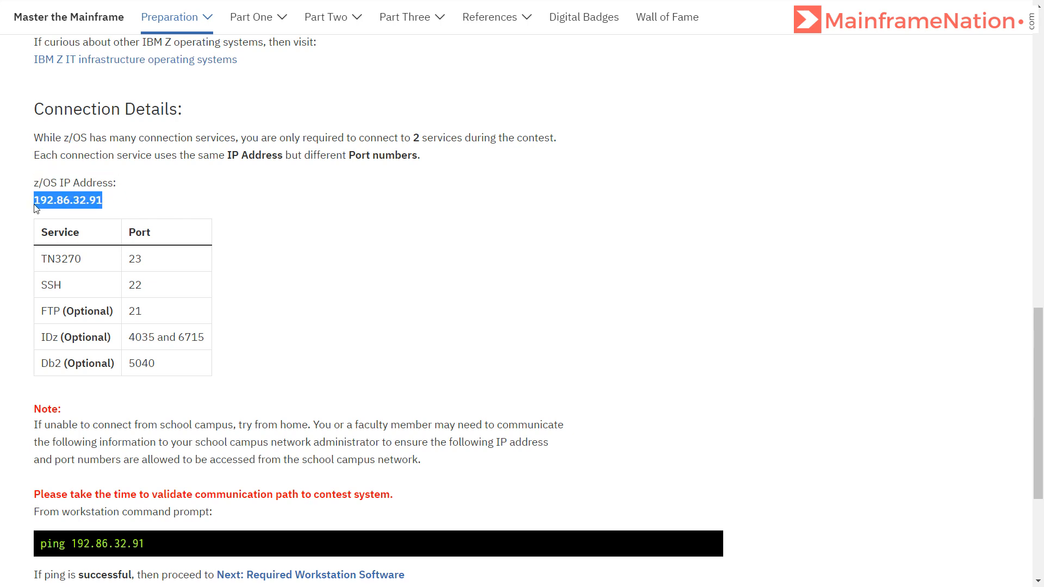
mouse_move(75, 212)
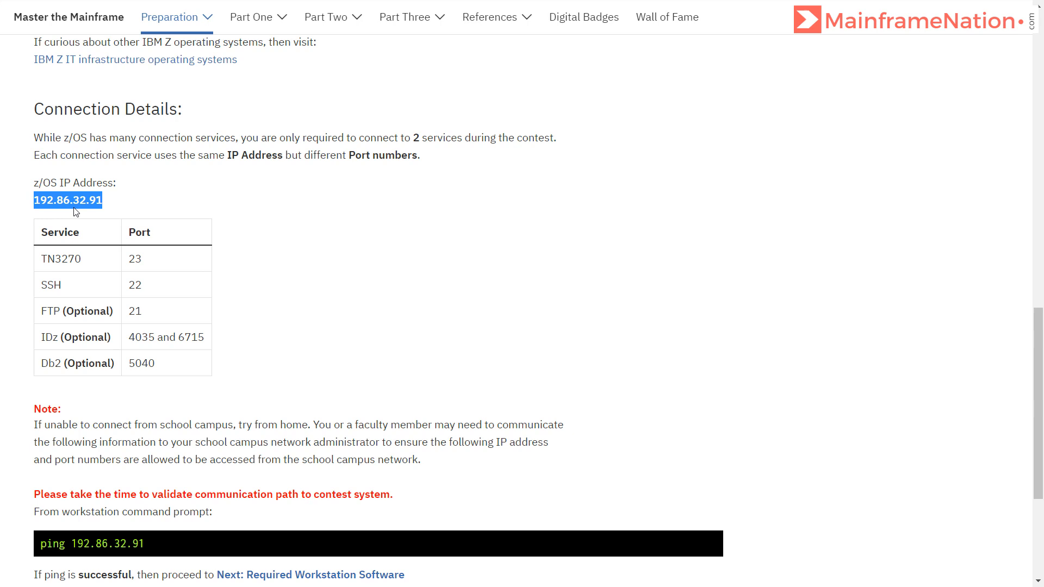
mouse_move(285, 214)
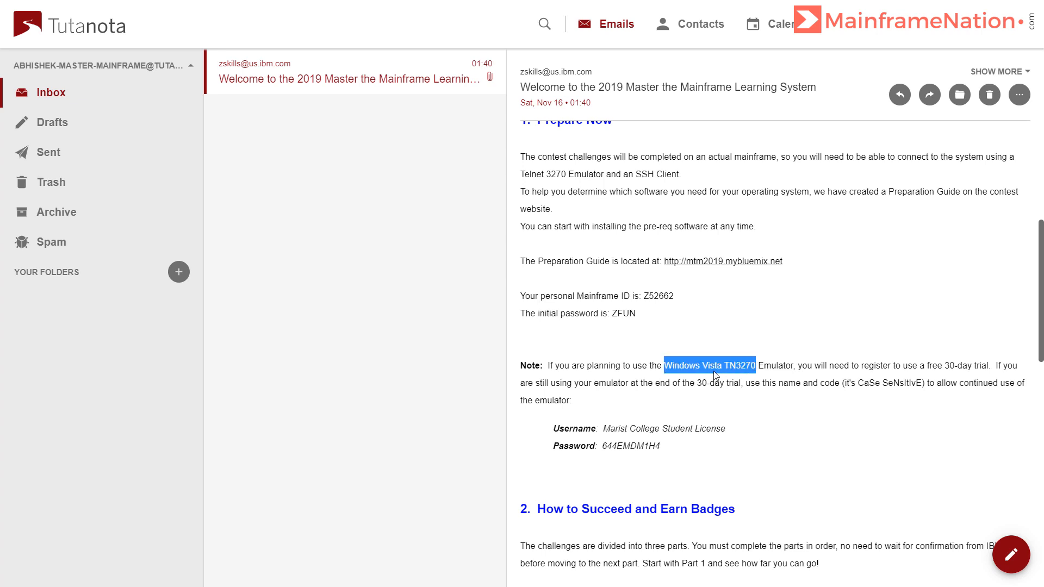
mouse_move(707, 328)
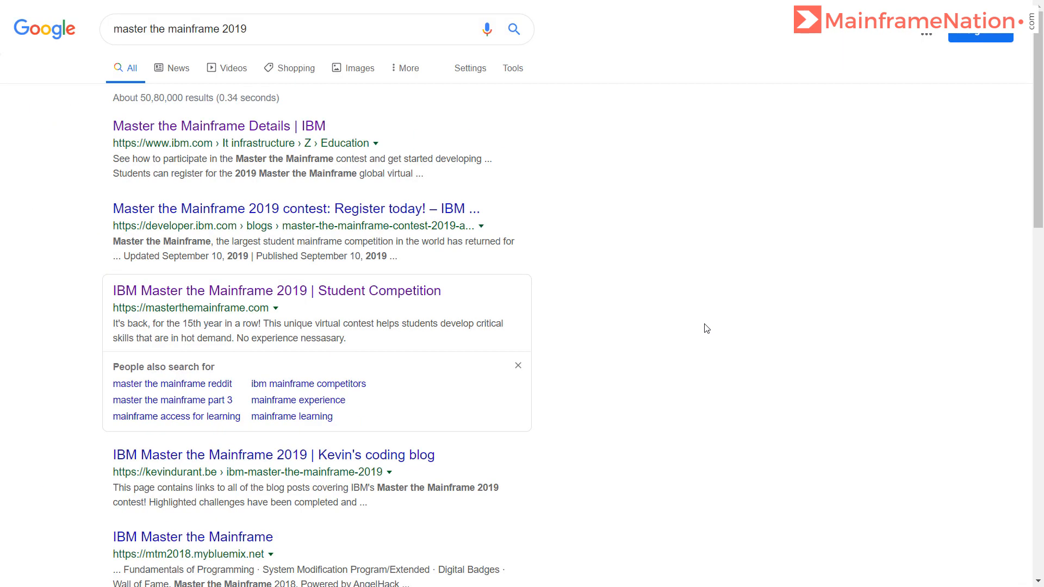
- Search Google for 'vista tn3270 download' and open the Tom Brennan Software download page
left_click(267, 28)
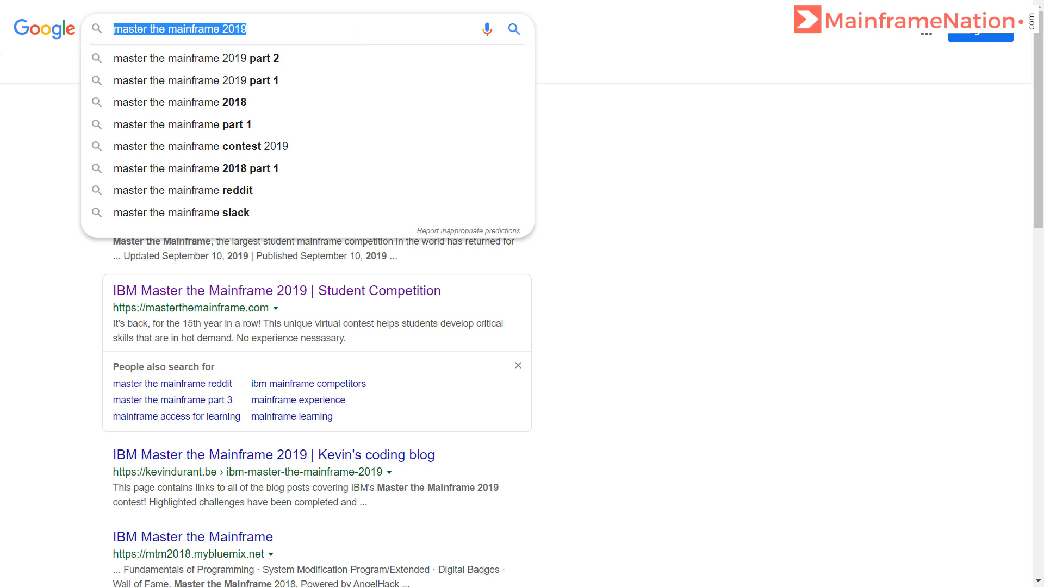
type("vista")
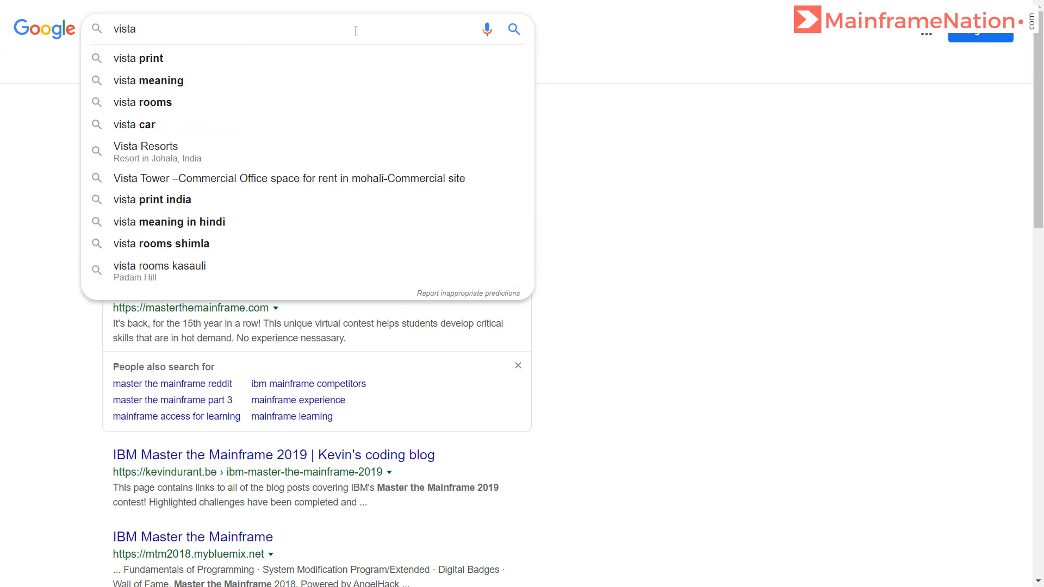
type("tn3270")
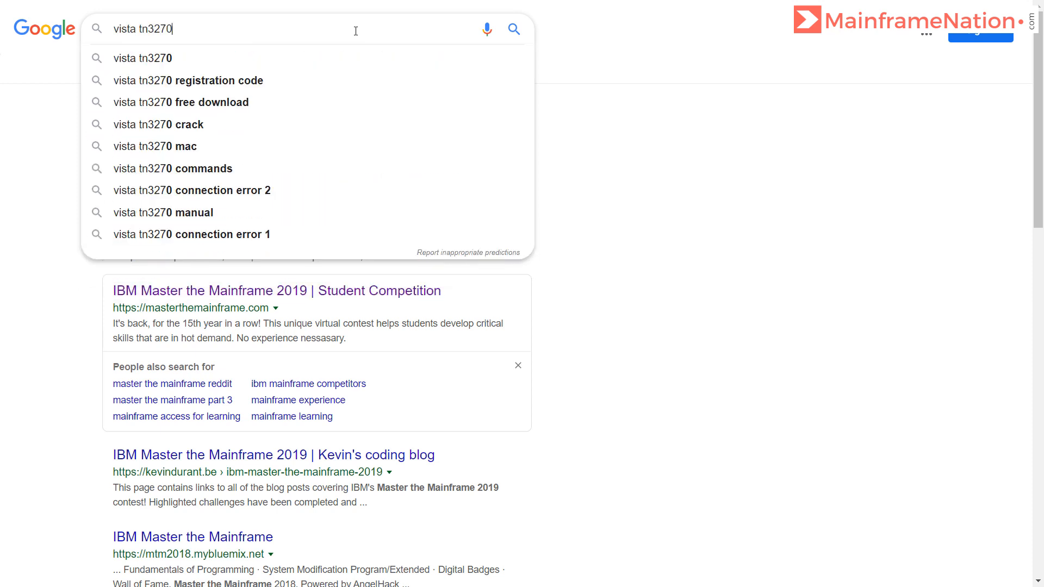
type("download")
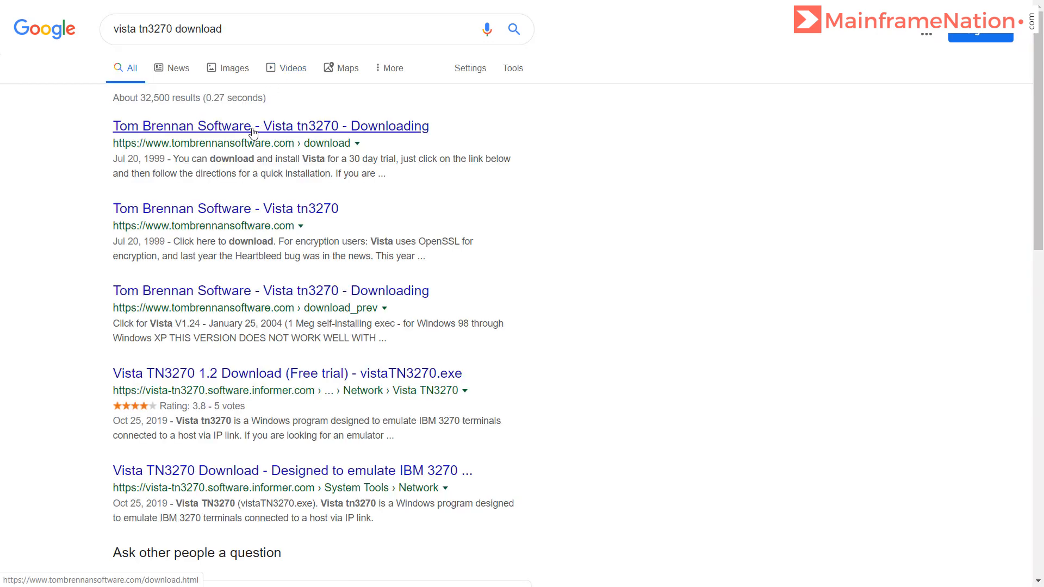
mouse_move(177, 137)
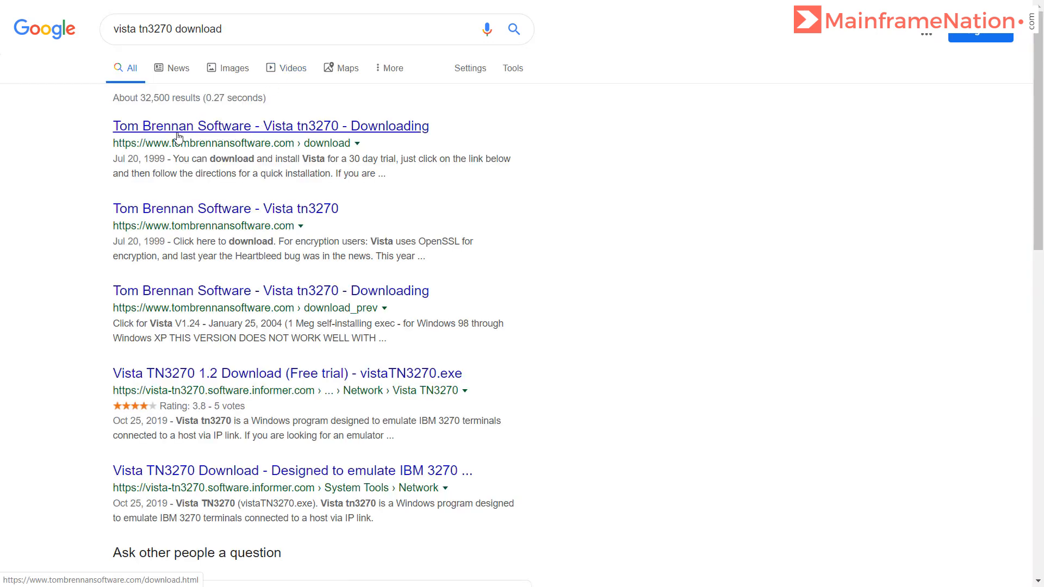
left_click(270, 126)
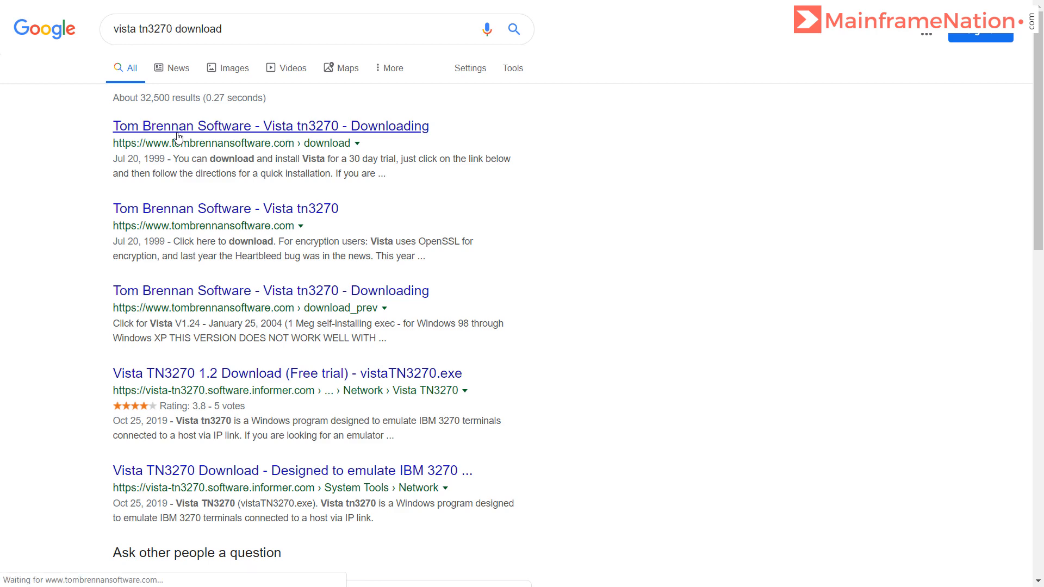
left_click(271, 126)
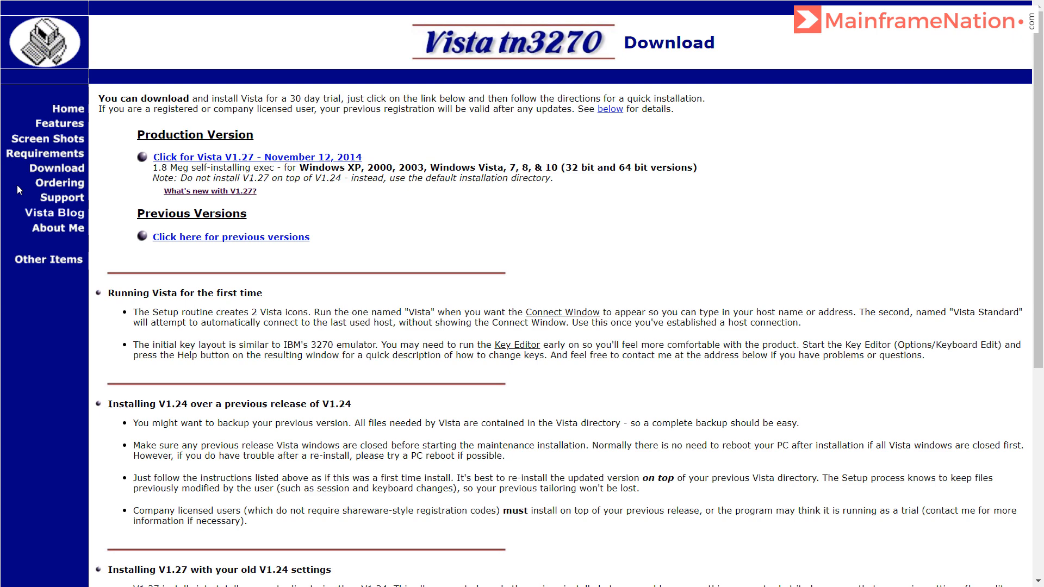
mouse_move(195, 124)
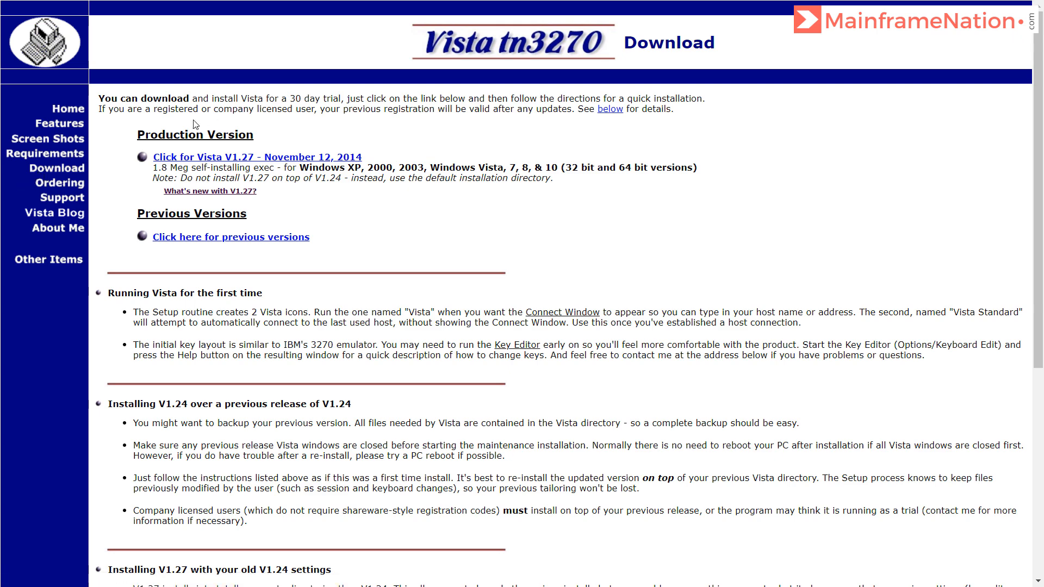
mouse_move(219, 164)
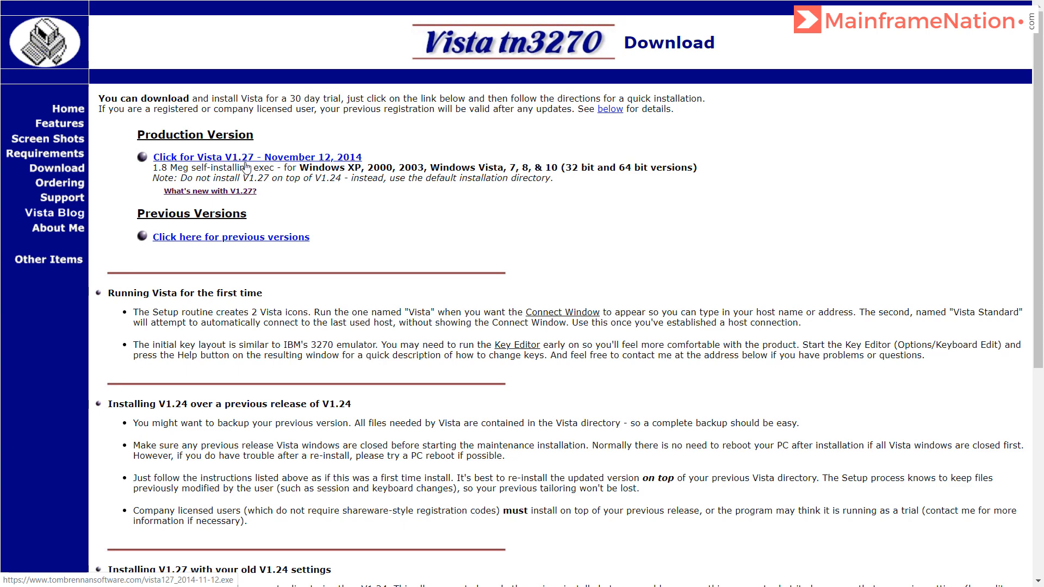
- Download the Vista V1.27 (November 12, 2014) installer and launch it
left_click(255, 157)
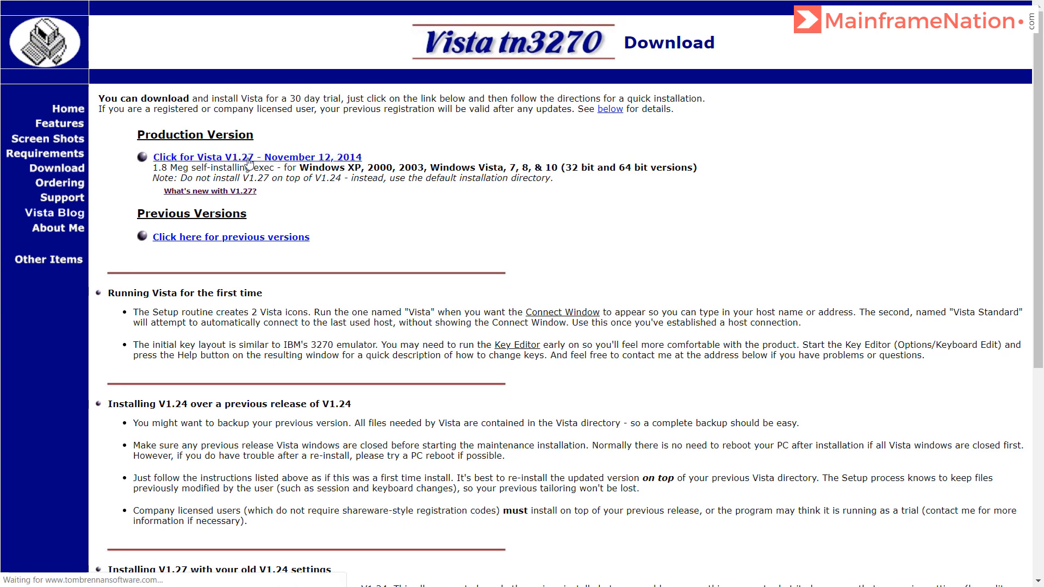
left_click(257, 157)
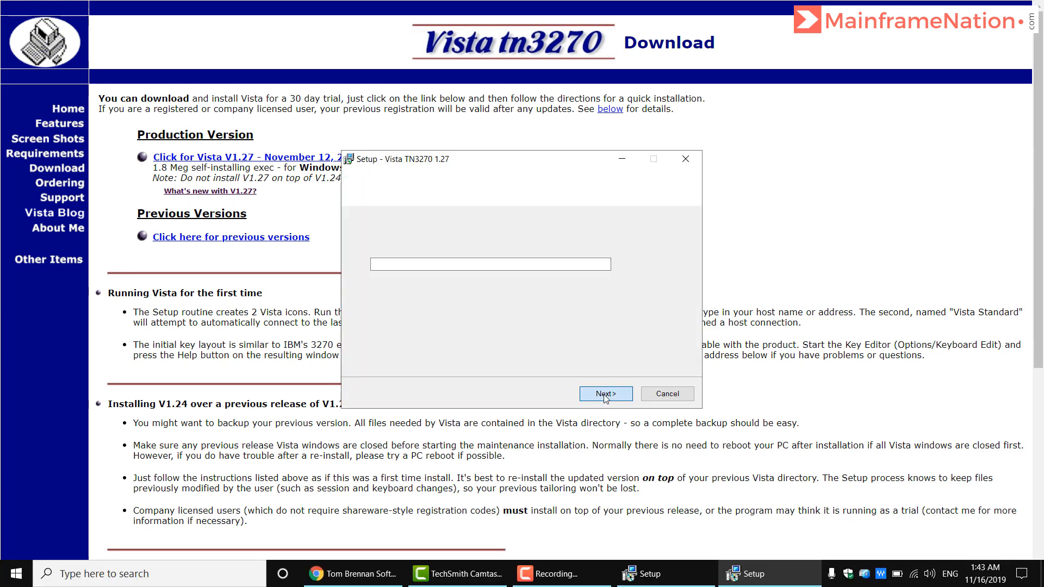
- Run through the setup wizard keeping the 'Vista TN3270' Start Menu folder, then finish
left_click(605, 393)
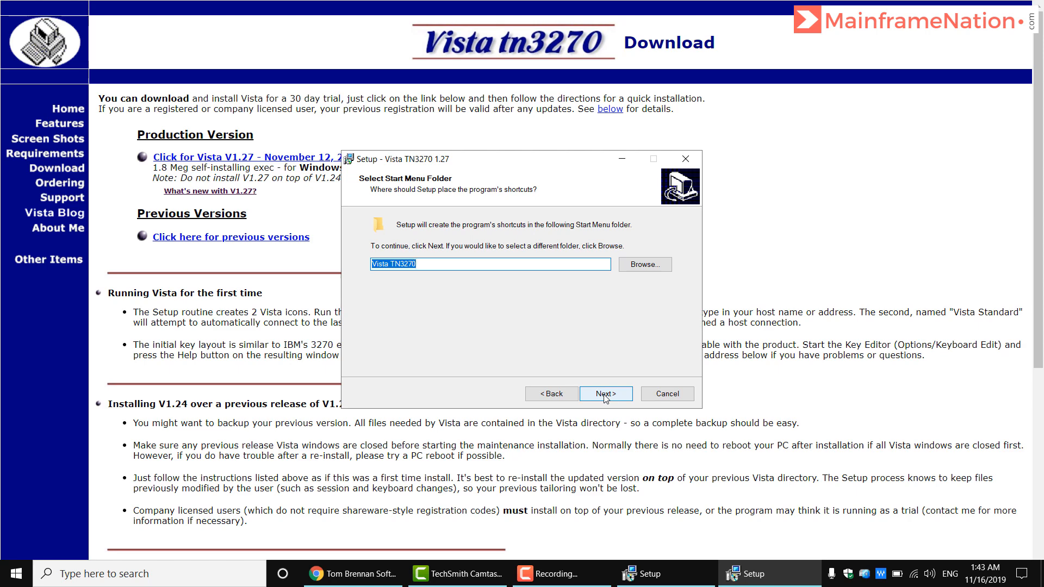
left_click(605, 394)
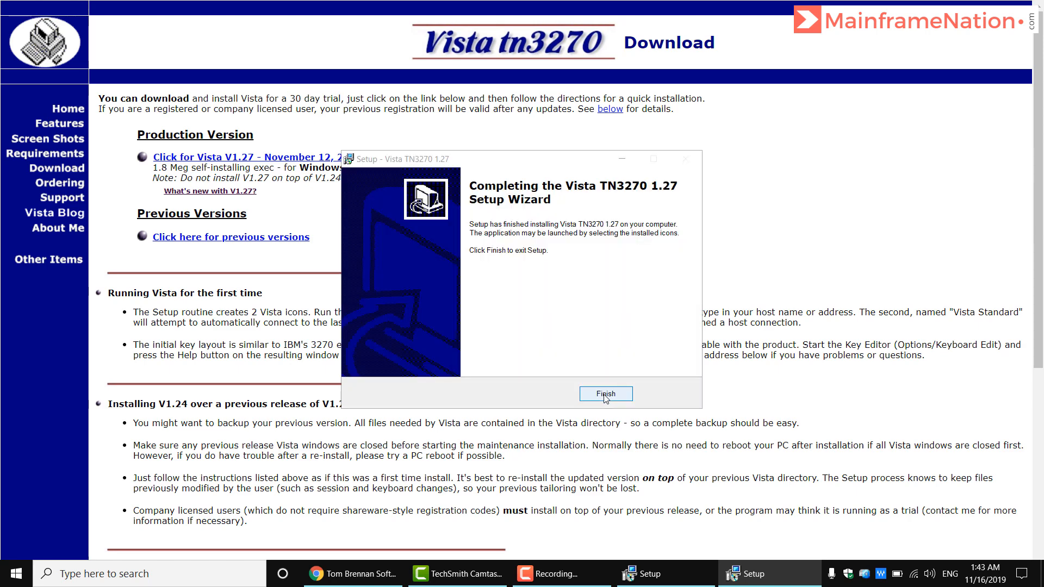
left_click(605, 394)
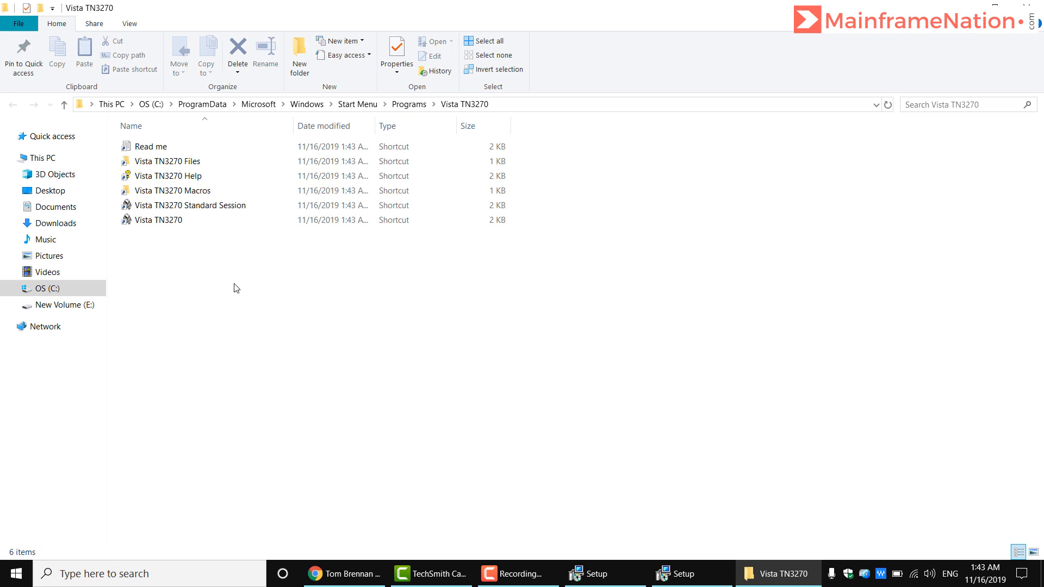
mouse_move(187, 235)
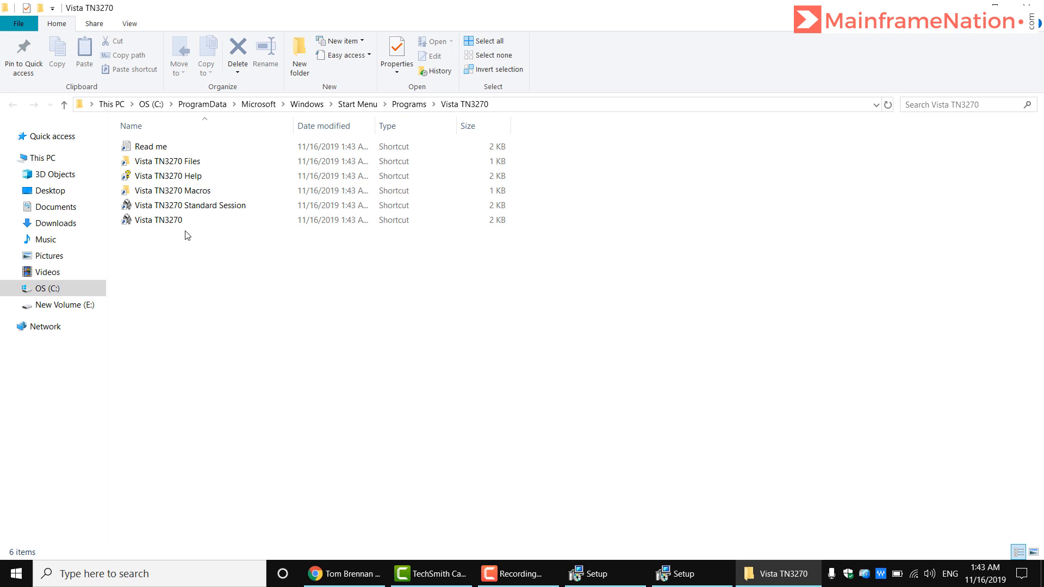
mouse_move(837, 219)
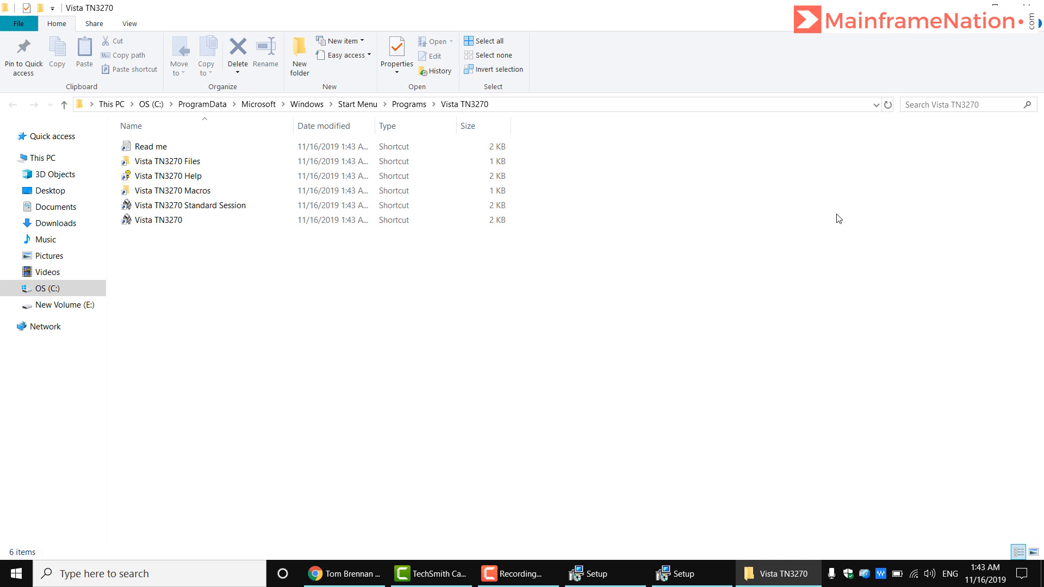
- Launch Vista TN3270 from its Start Menu shortcuts folder
double_click(159, 220)
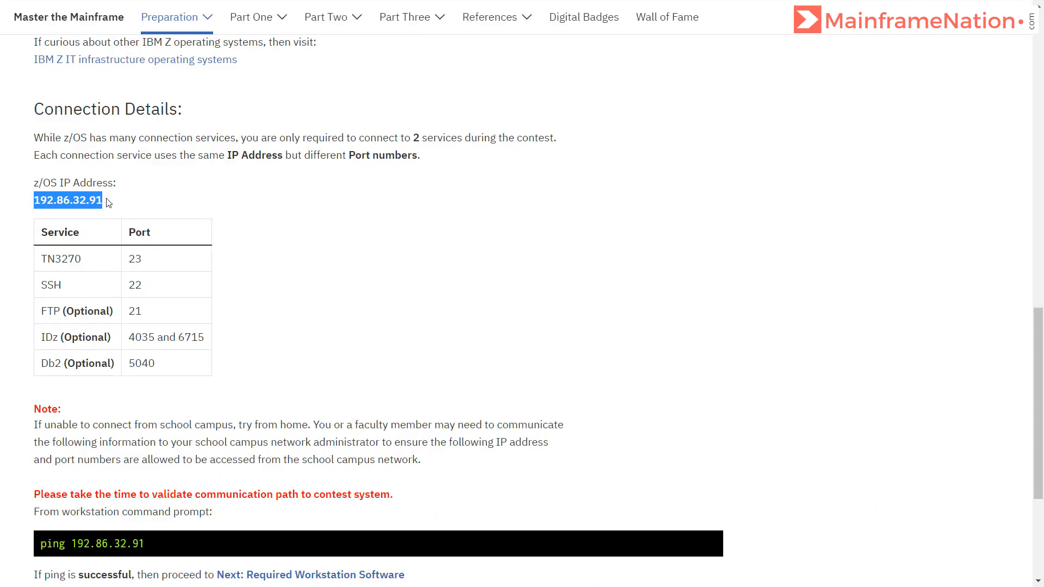
mouse_move(86, 201)
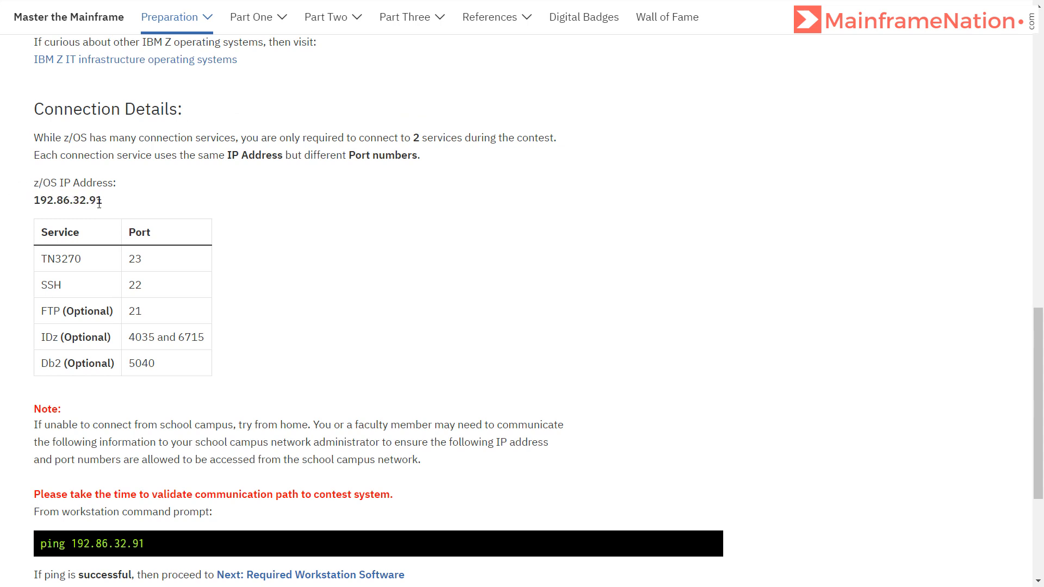
- Copy the z/OS address 192.86.32.91 and connect Vista to it on port 23
double_click(66, 200)
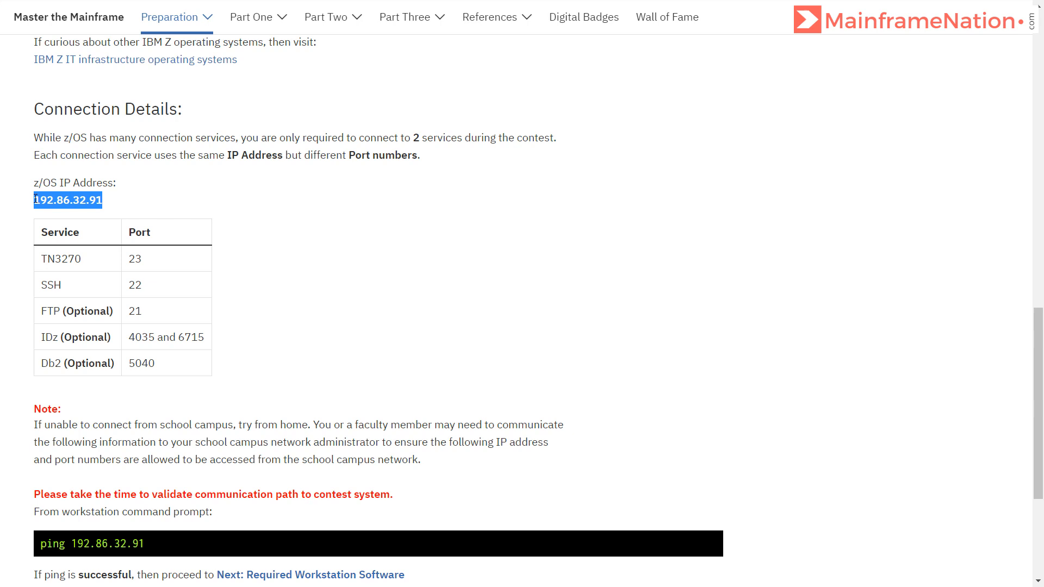
left_click(658, 573)
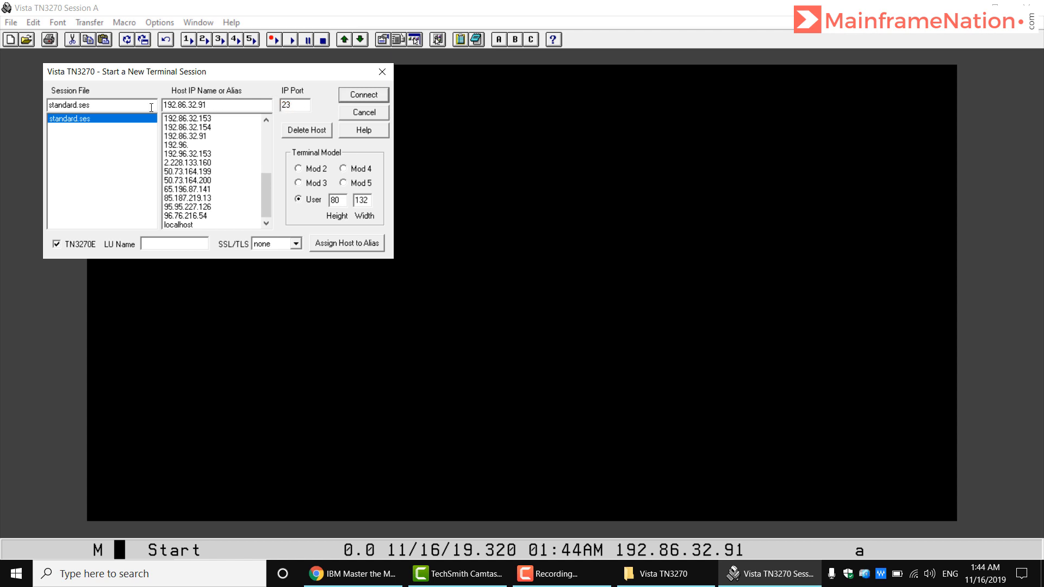
left_click(363, 94)
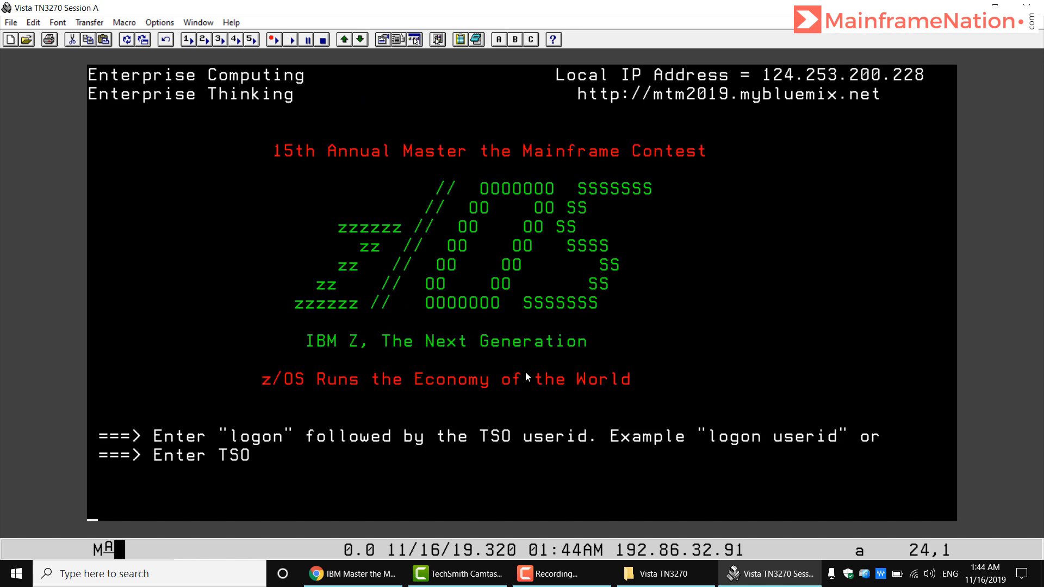
mouse_move(296, 321)
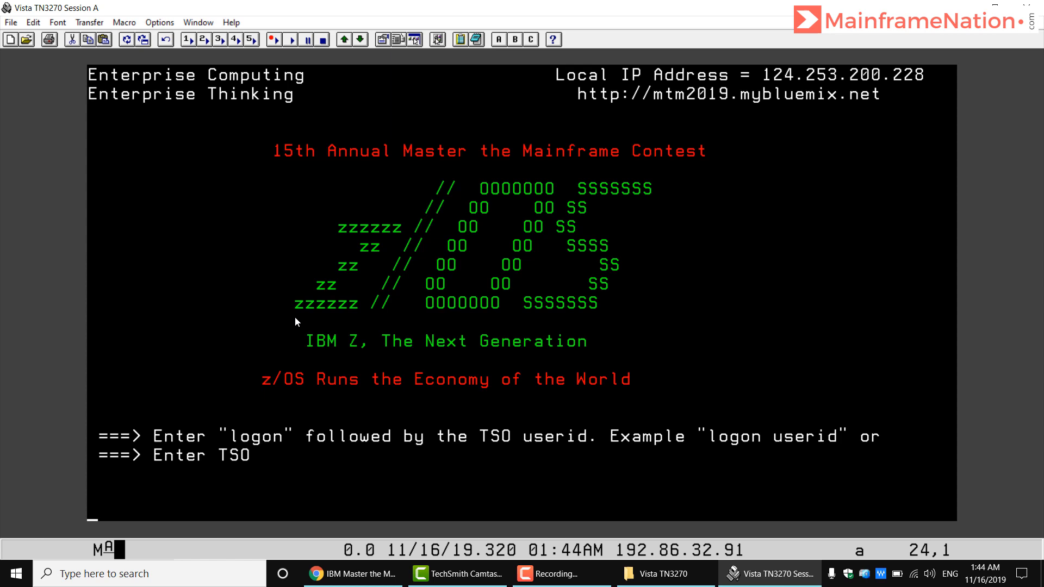
mouse_move(335, 163)
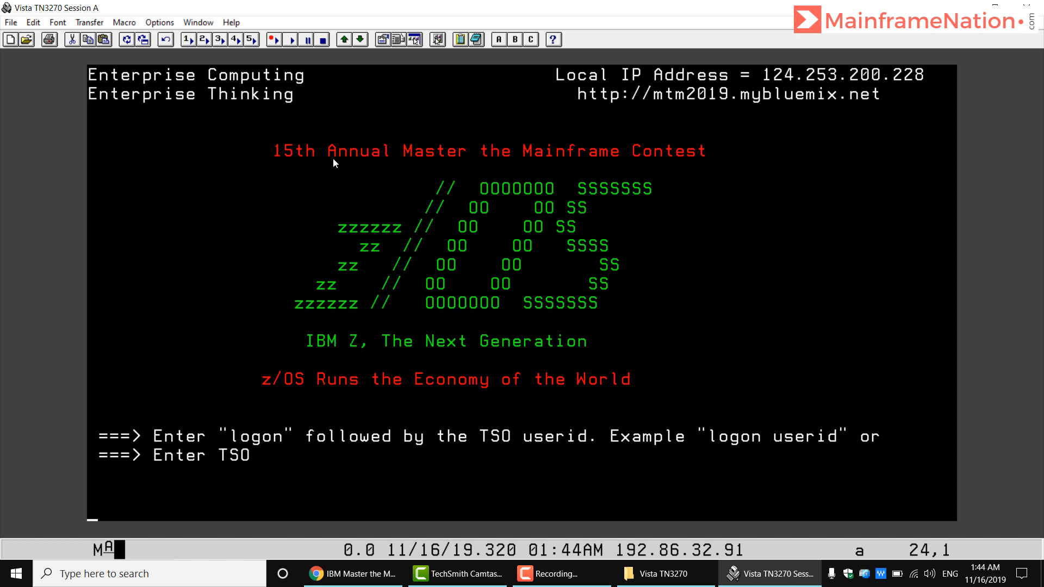
mouse_move(698, 158)
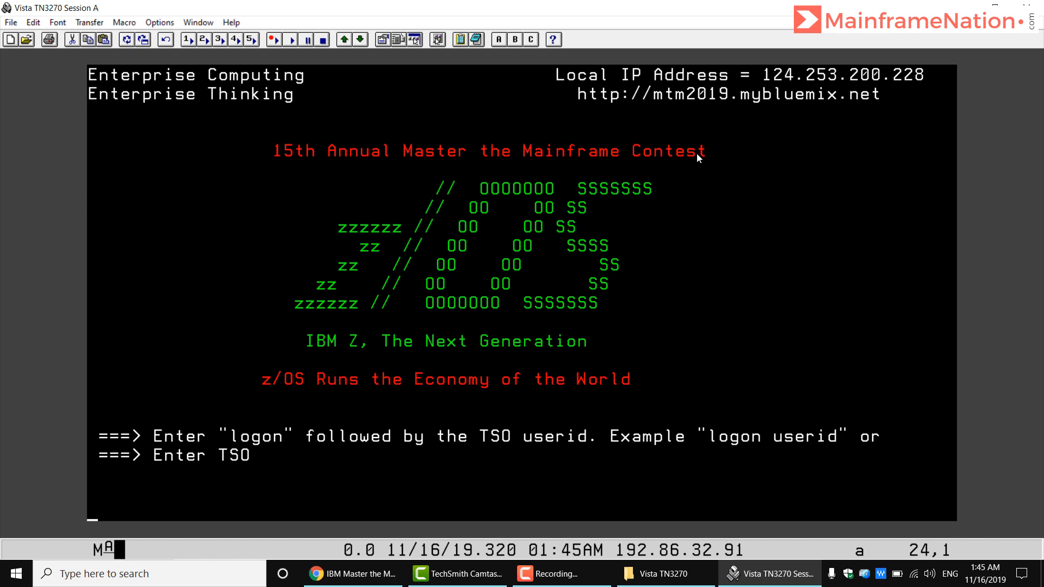